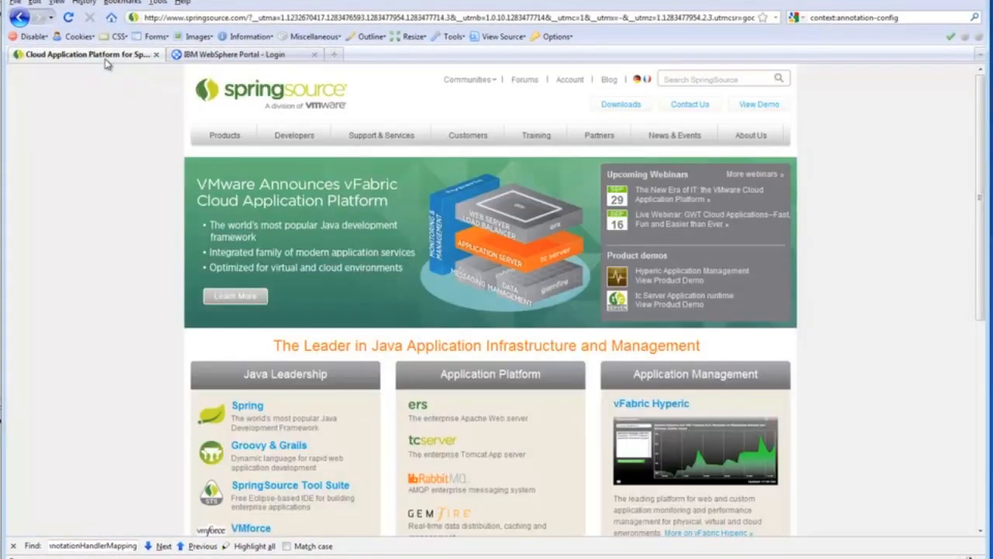
mouse_move(118, 273)
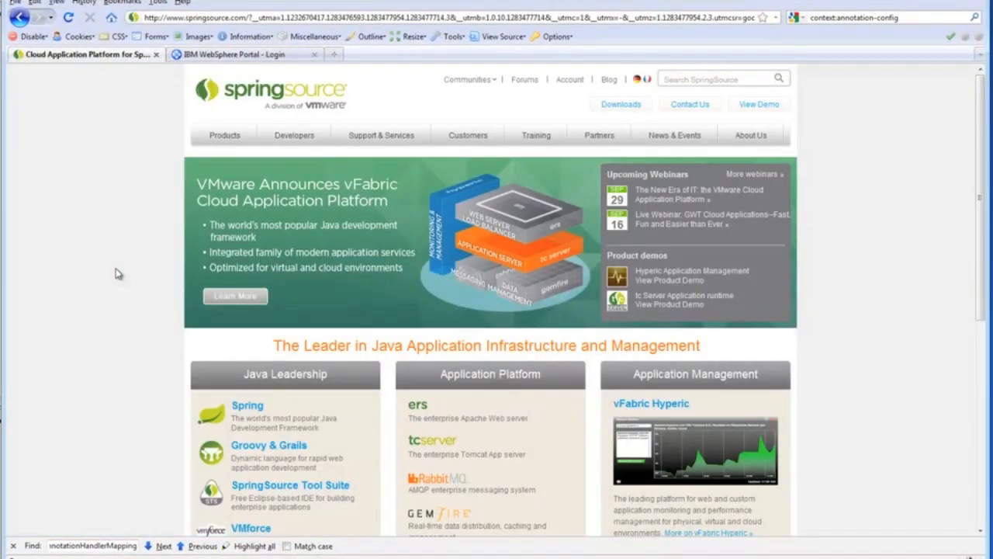
mouse_move(104, 284)
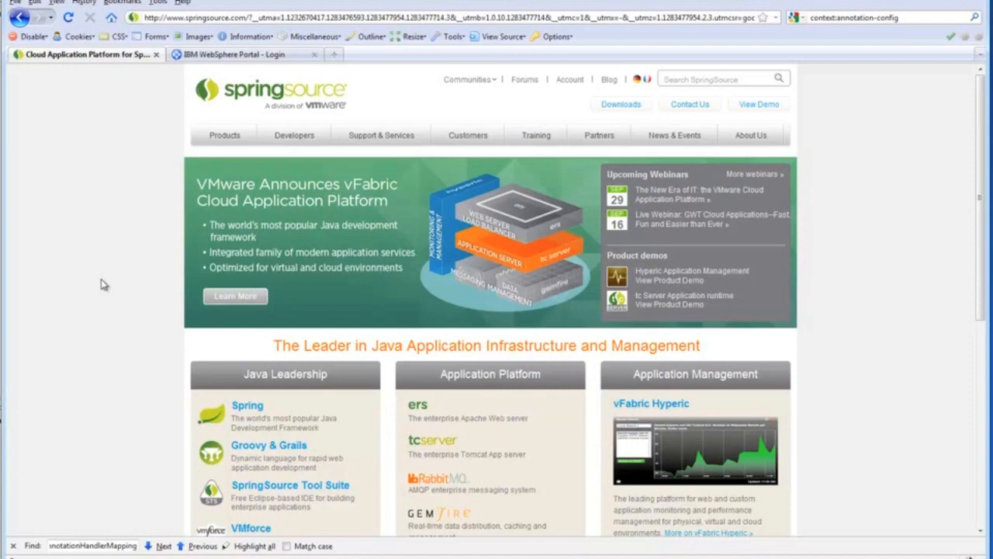
Reach the Download Center via Products and scroll down to the SpringSource community download
left_click(224, 134)
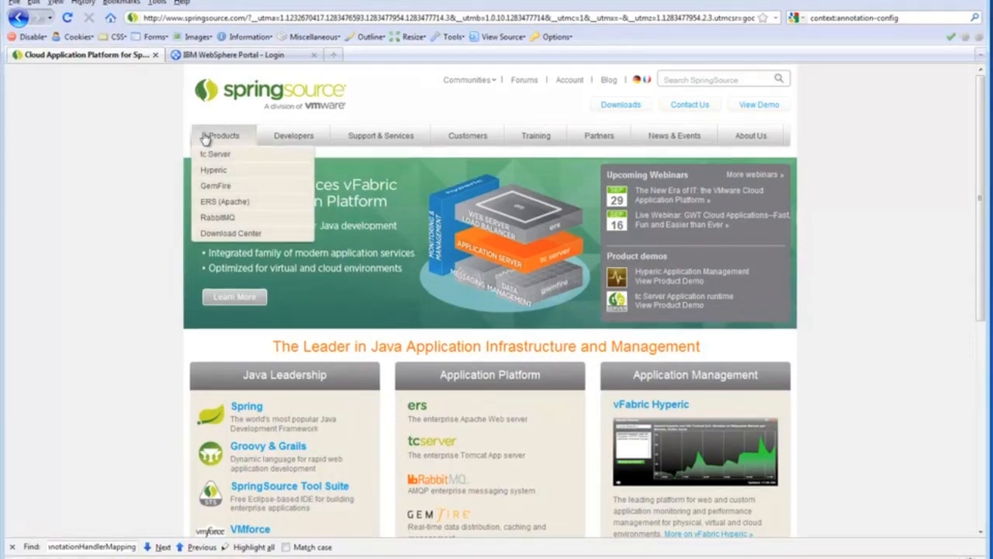
left_click(230, 233)
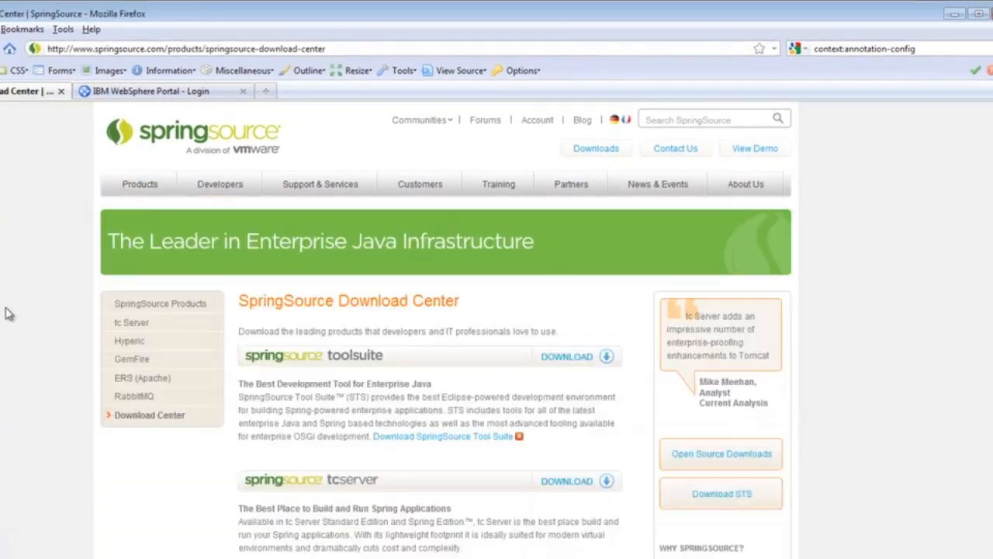
scroll("down", 3)
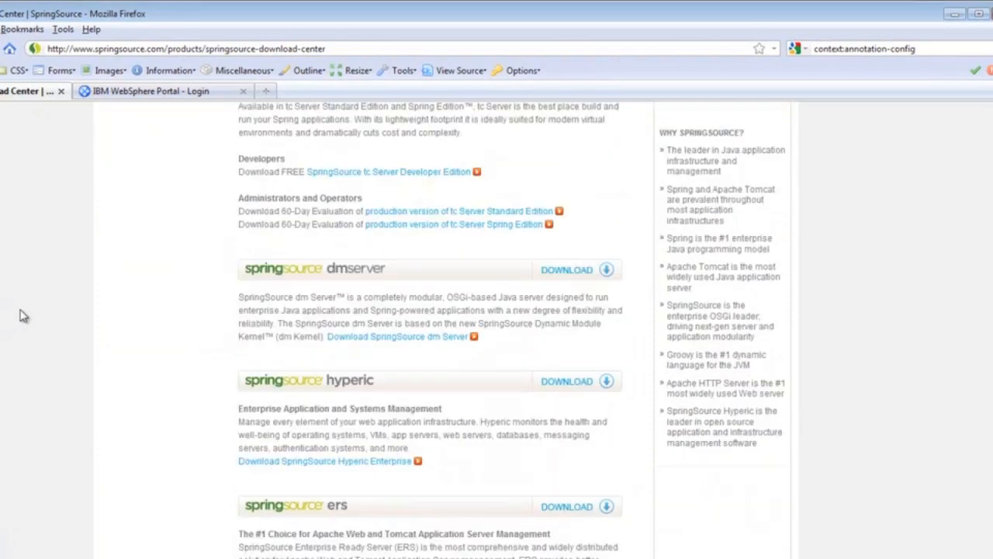
scroll("down", 3)
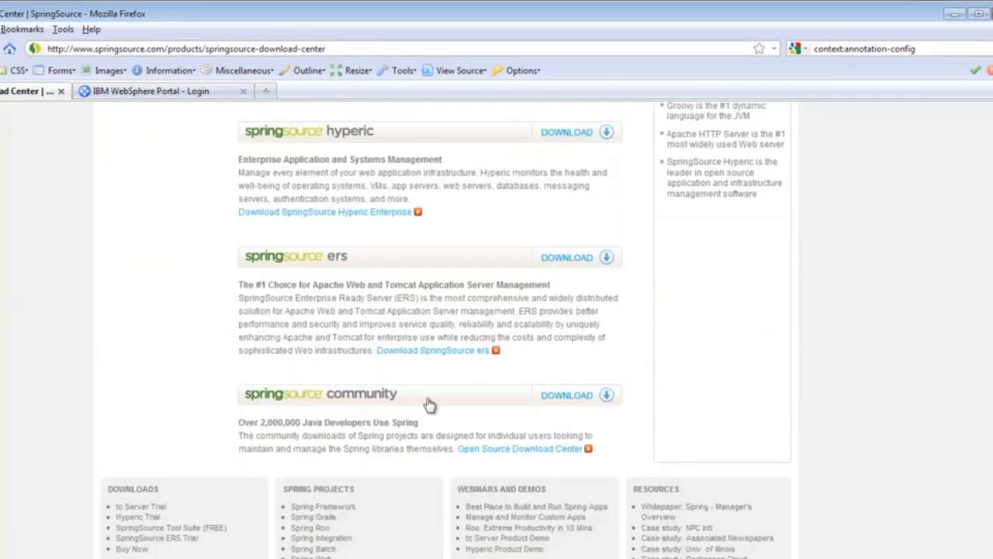
mouse_move(550, 451)
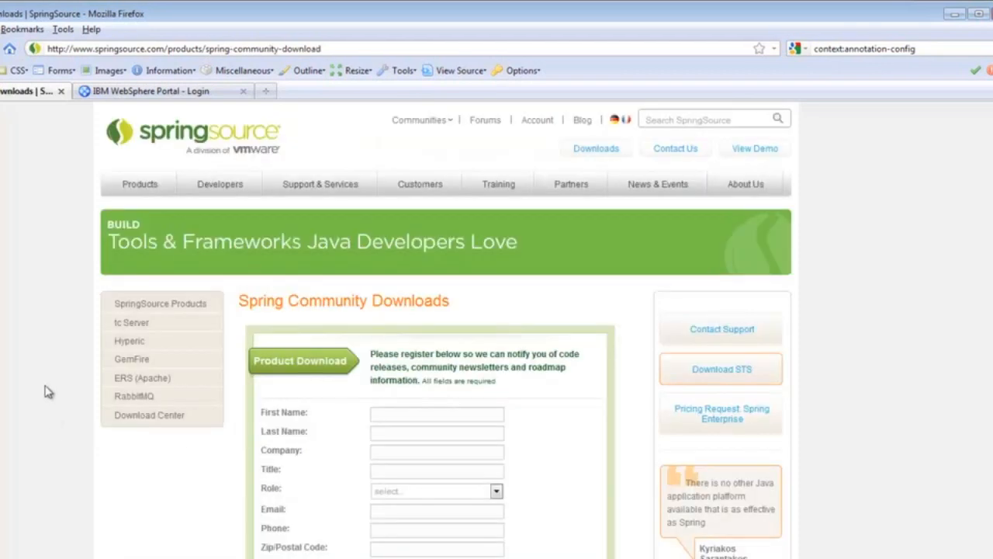
scroll("down", 3)
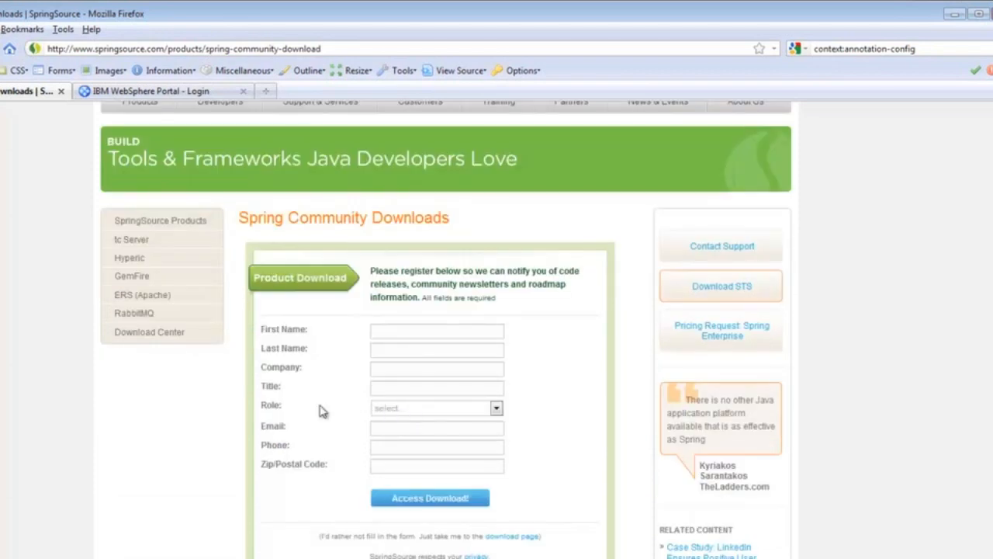
mouse_move(270, 397)
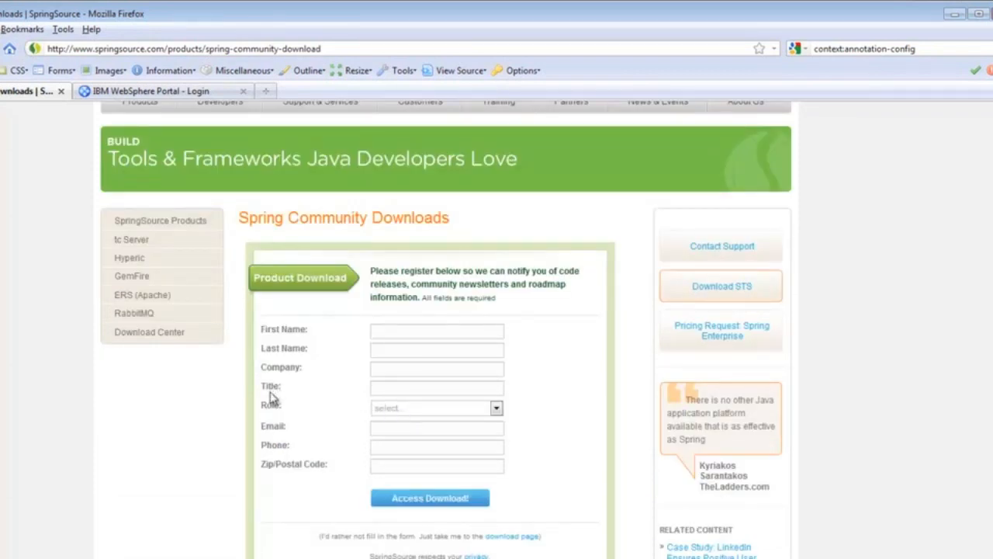
mouse_move(526, 552)
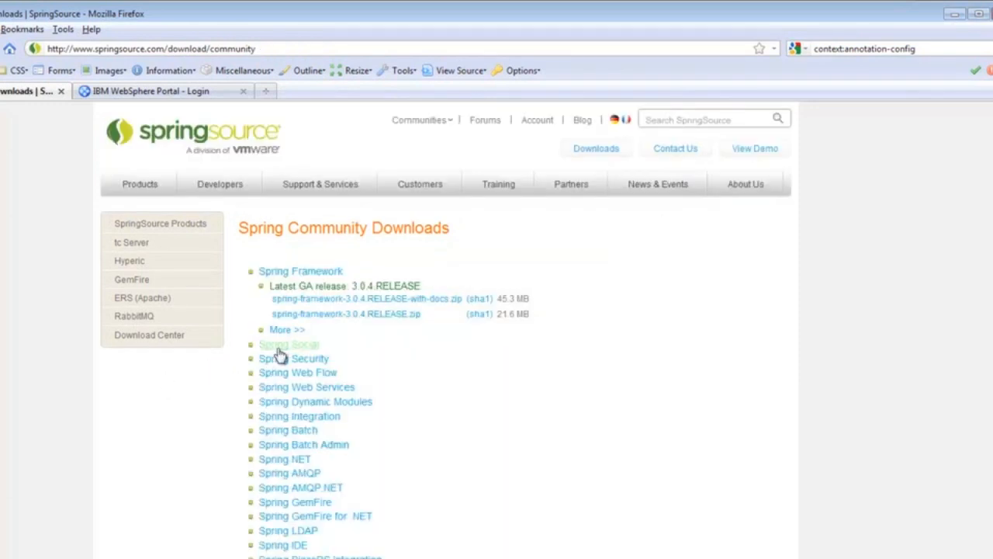
mouse_move(388, 351)
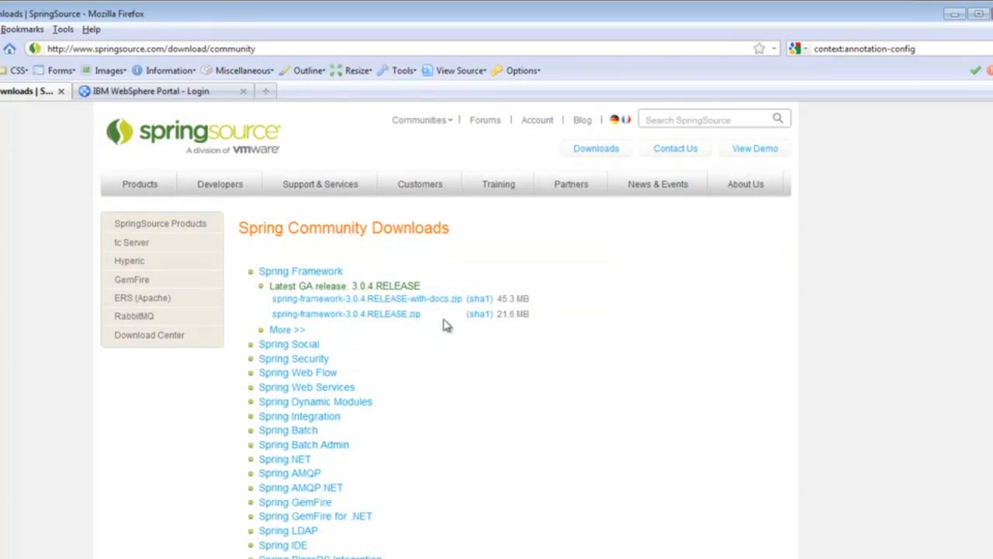
mouse_move(438, 317)
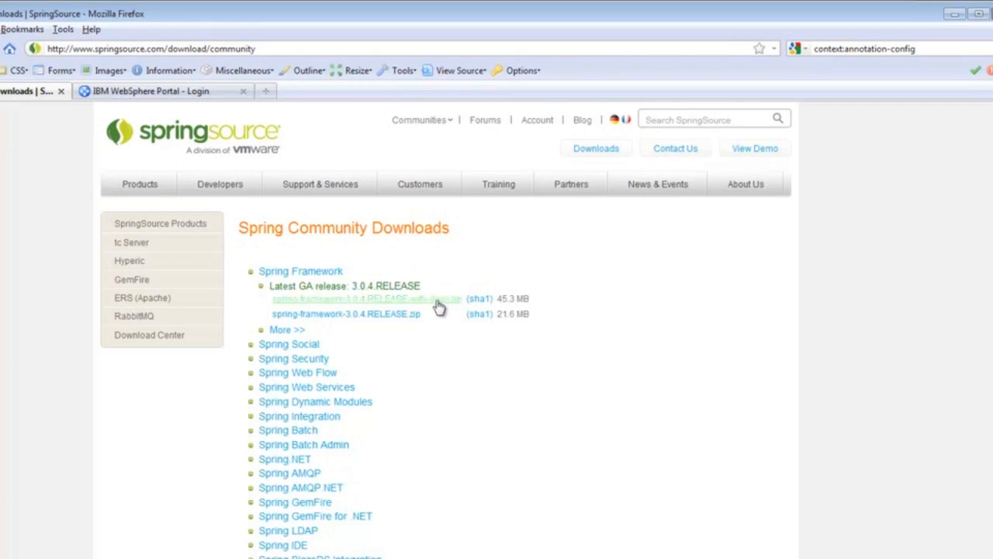
mouse_move(171, 350)
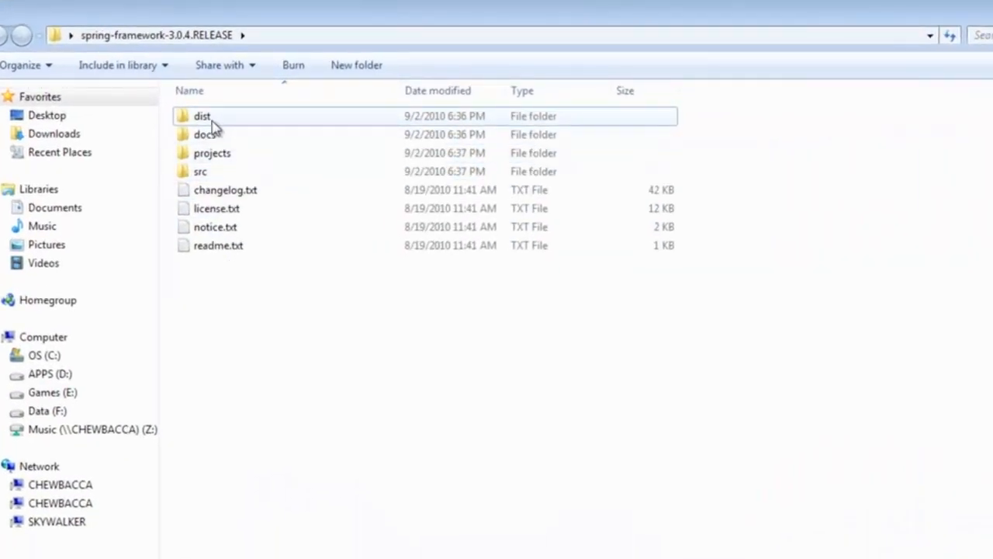
Open the dist folder of spring-framework-3.0.4.RELEASE
double_click(202, 115)
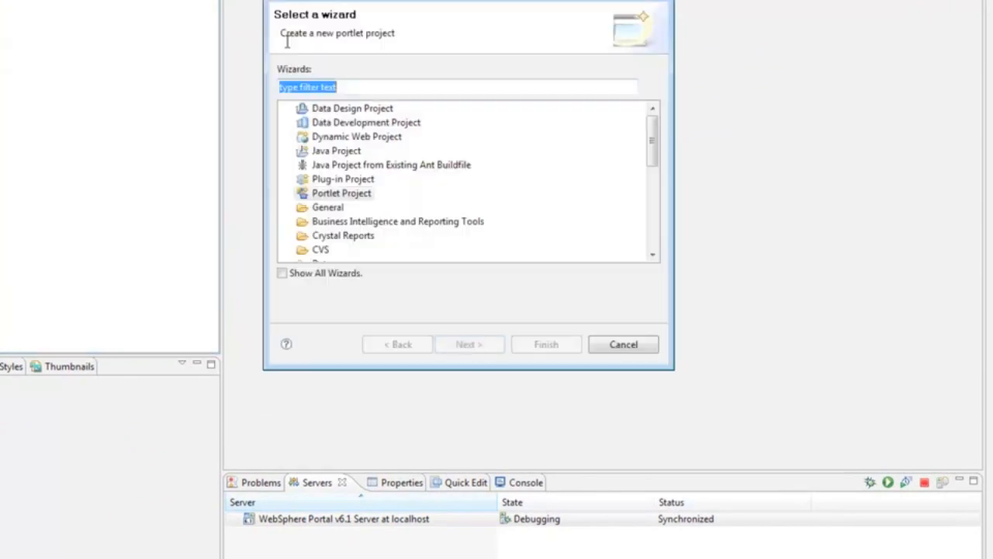
Filter the wizards with 'portl' and choose the Portlet Project wizard
type("p")
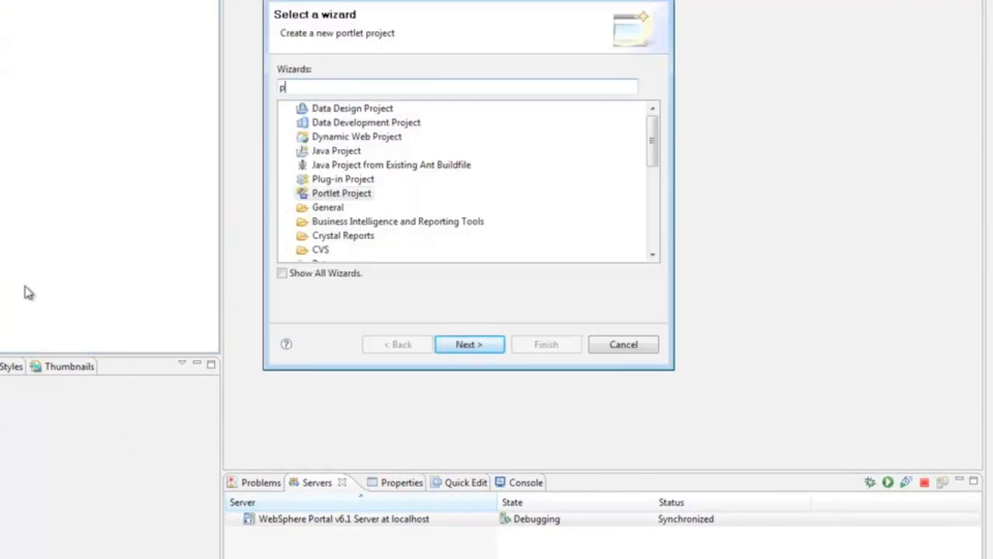
type("ortl")
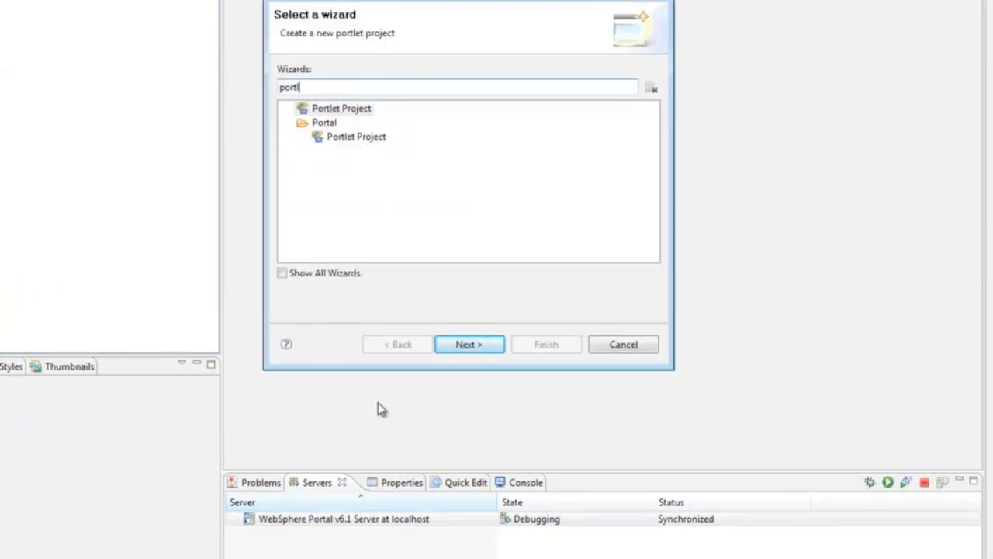
left_click(469, 345)
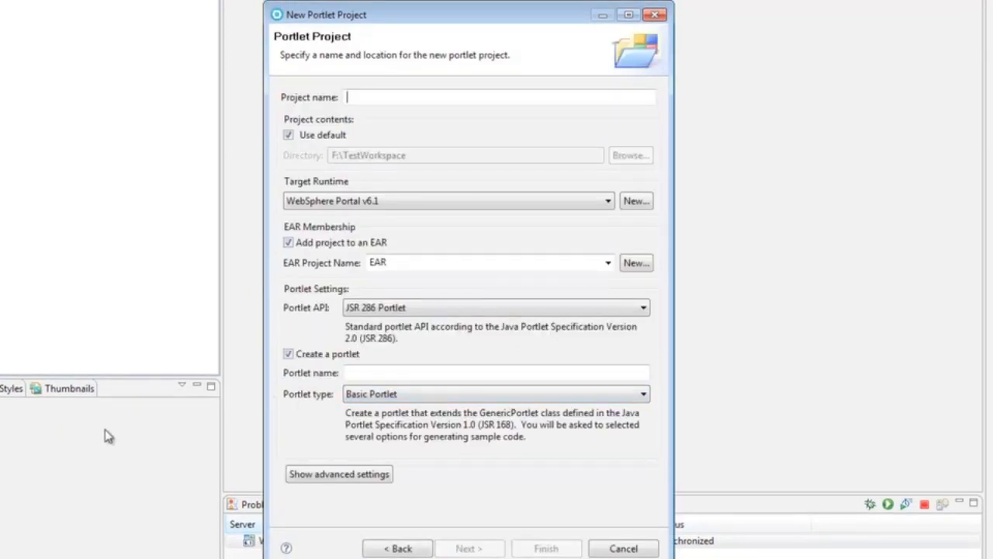
Name the project FirstSpringPortlet, filling the matching EAR project and portlet name
type("F")
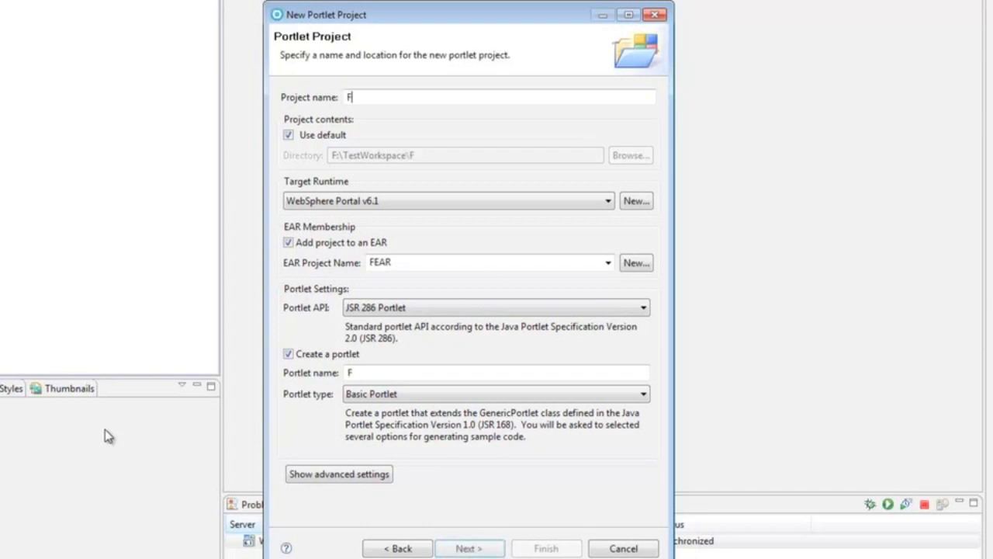
type("irstS")
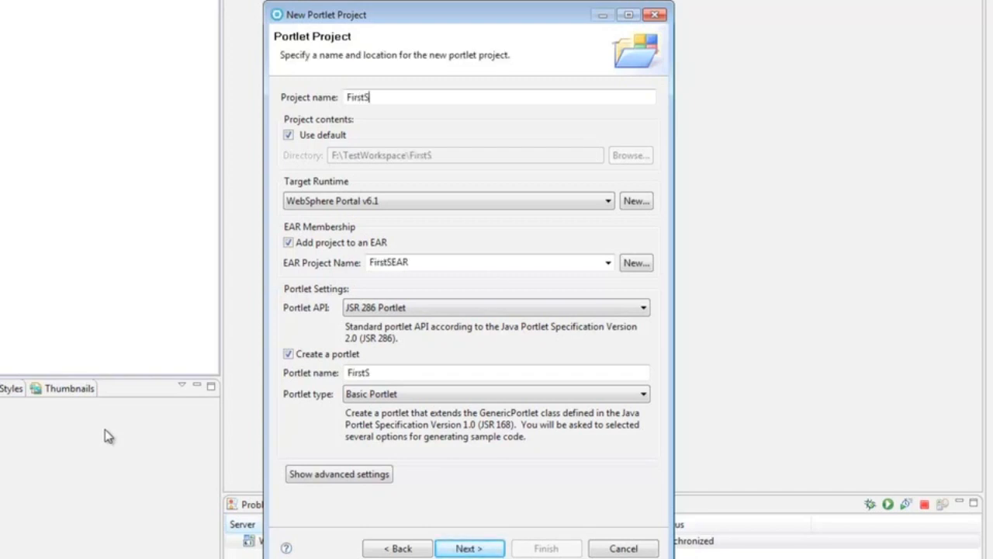
type("SpringPor")
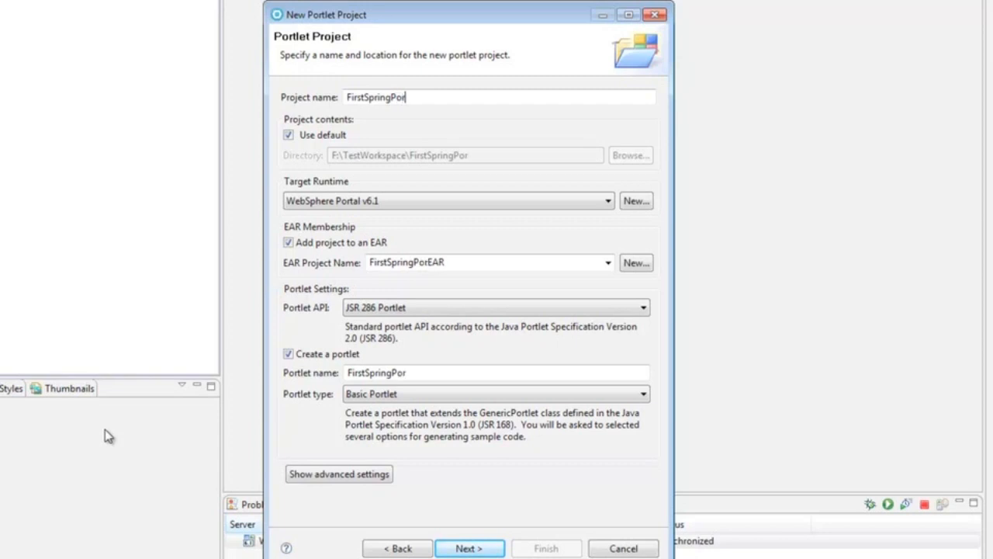
type("tlet")
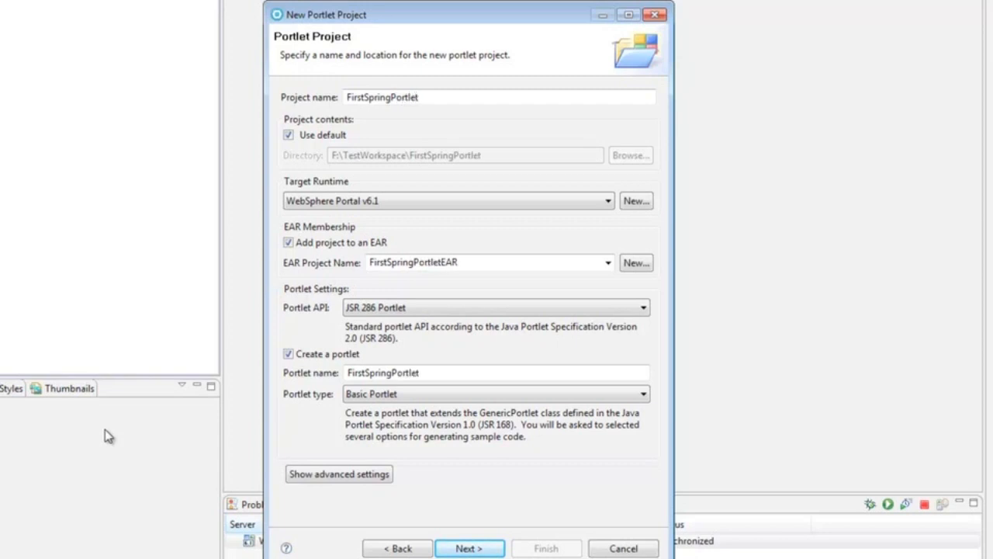
mouse_move(571, 261)
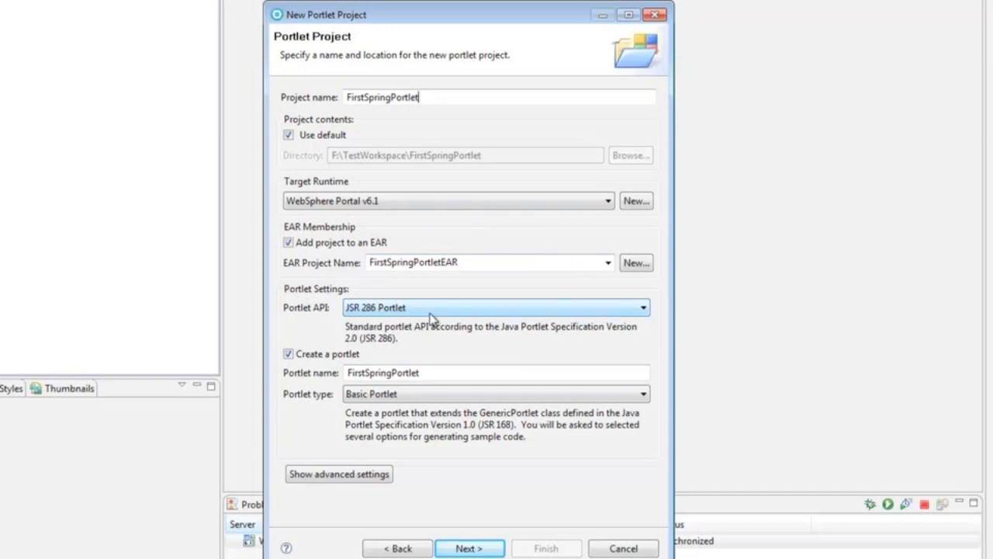
mouse_move(396, 401)
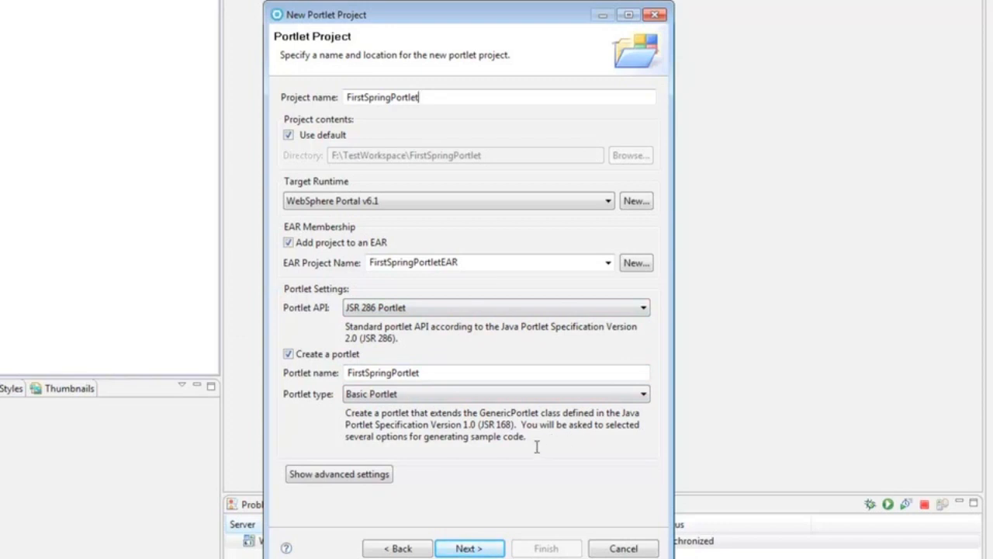
mouse_move(551, 478)
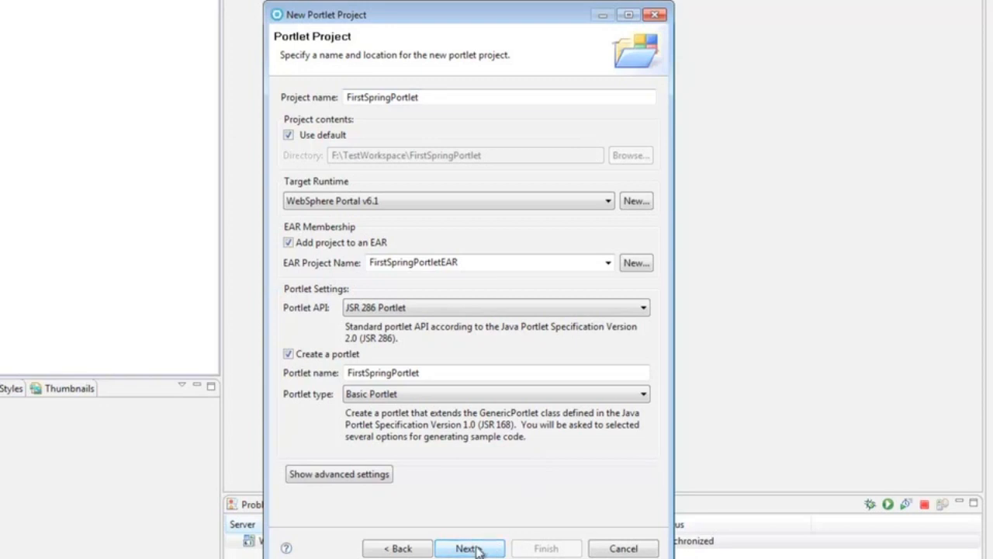
Turn off the action listener for action requests and finish creating the portlet project
left_click(468, 548)
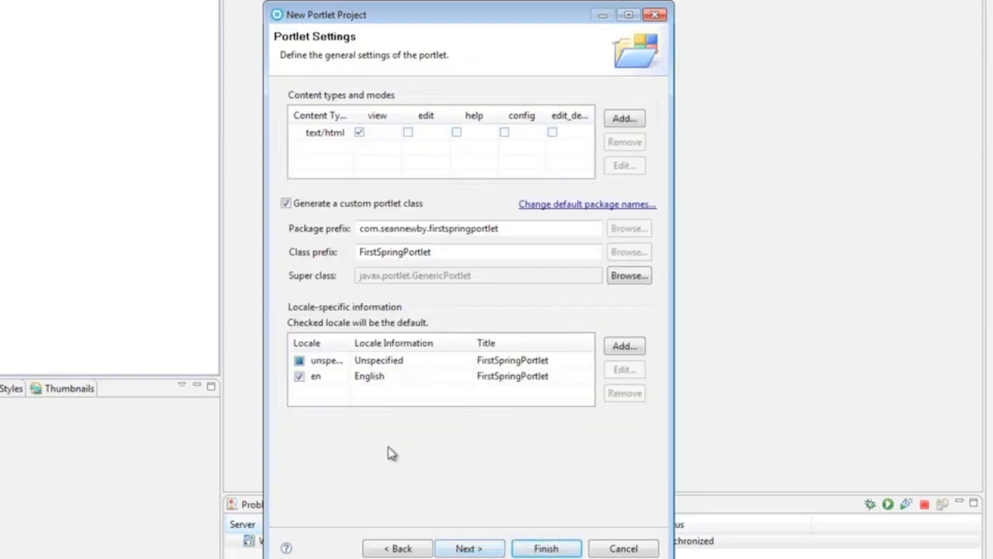
mouse_move(459, 500)
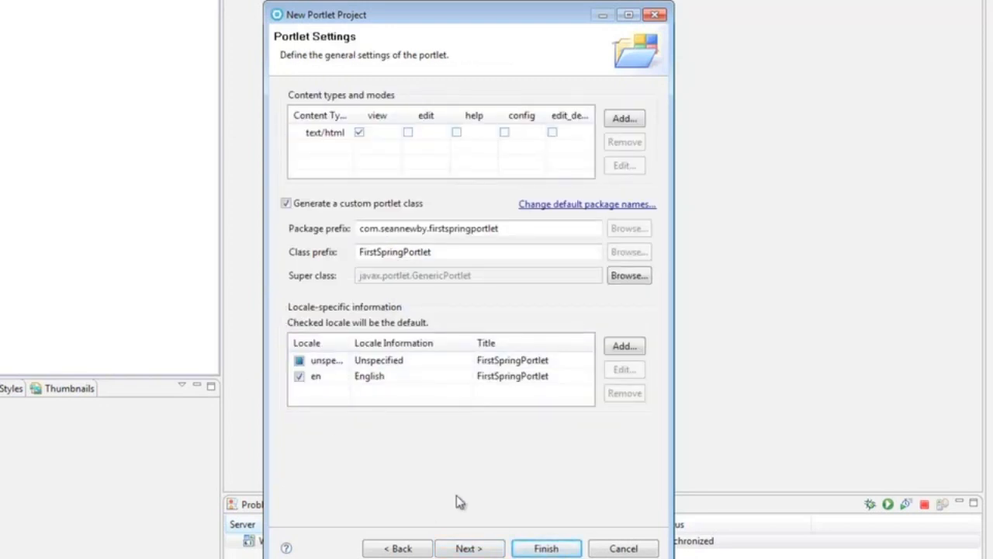
left_click(469, 548)
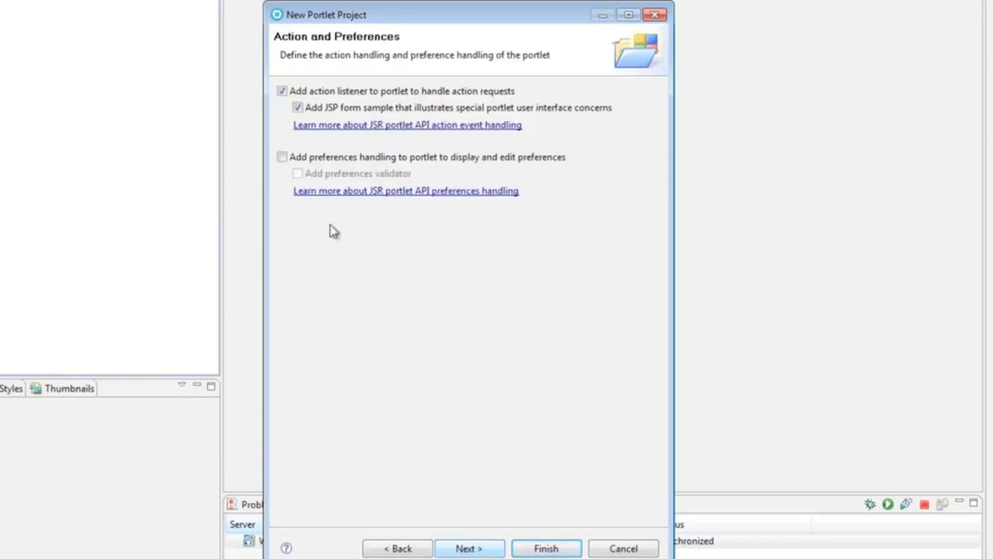
left_click(282, 90)
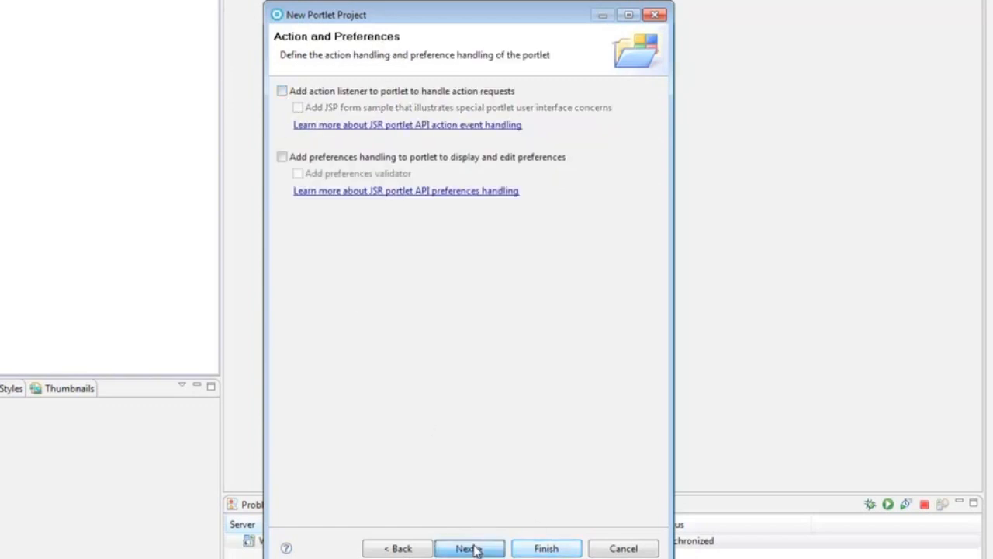
left_click(468, 548)
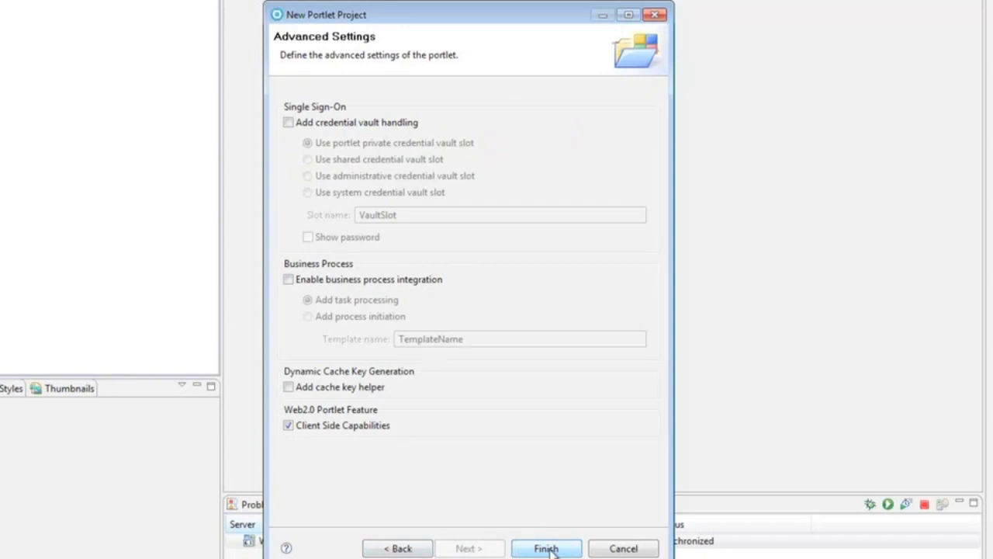
left_click(546, 548)
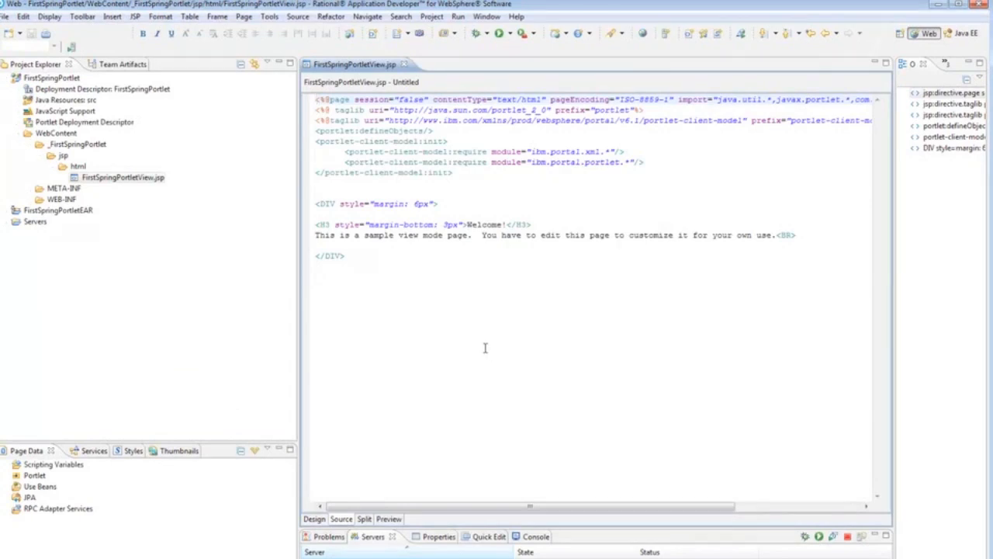
mouse_move(460, 348)
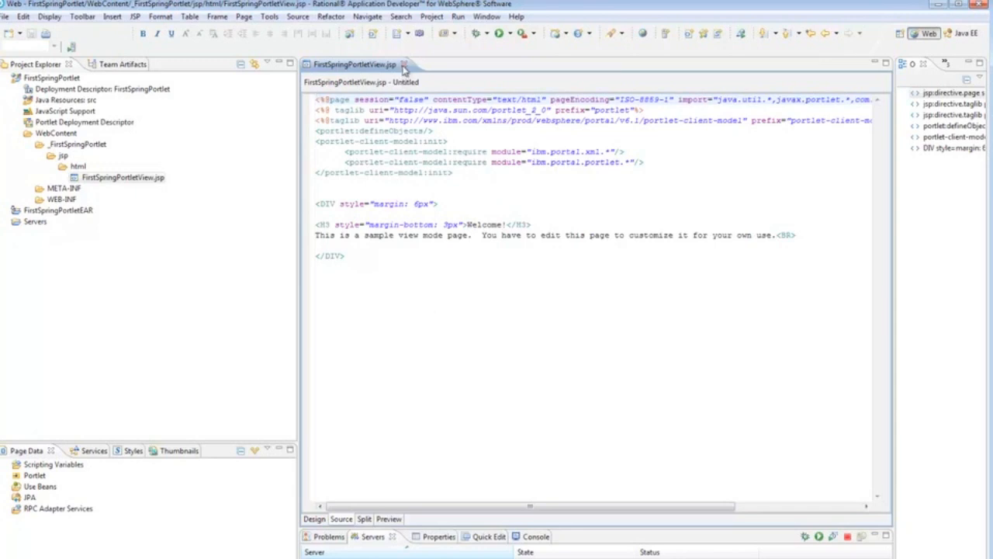
Close the view page and delete the generated _FirstSpringPortlet folder from WebContent
left_click(404, 66)
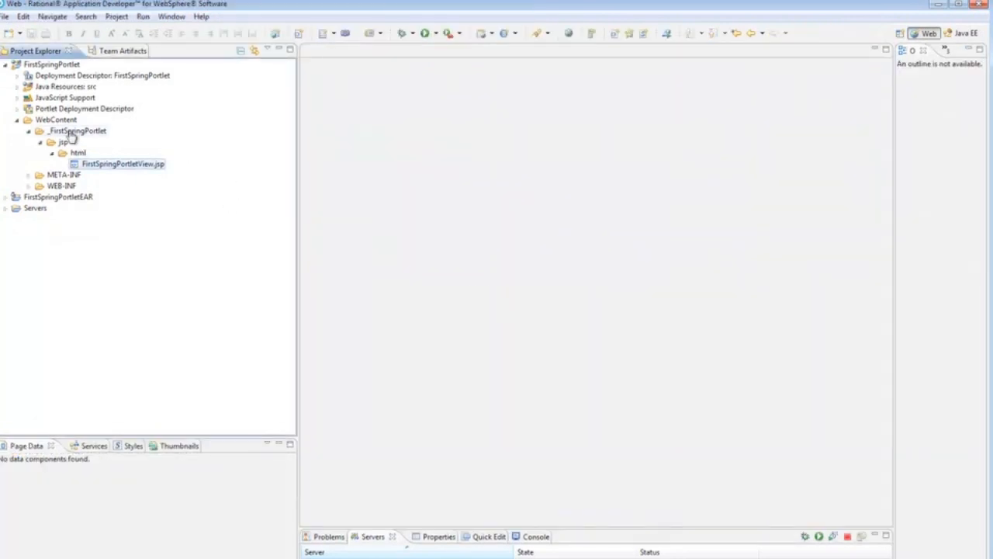
left_click(77, 131)
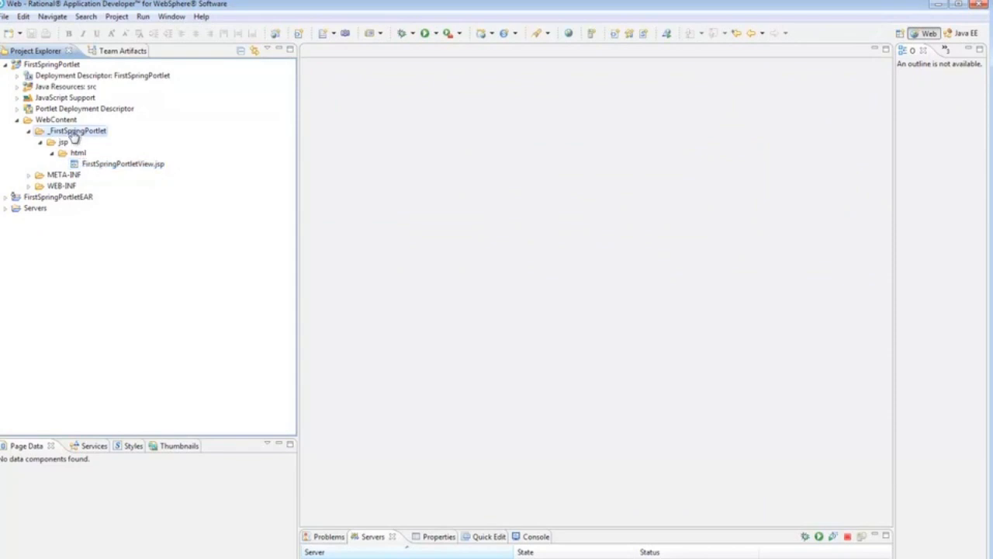
right_click(78, 130)
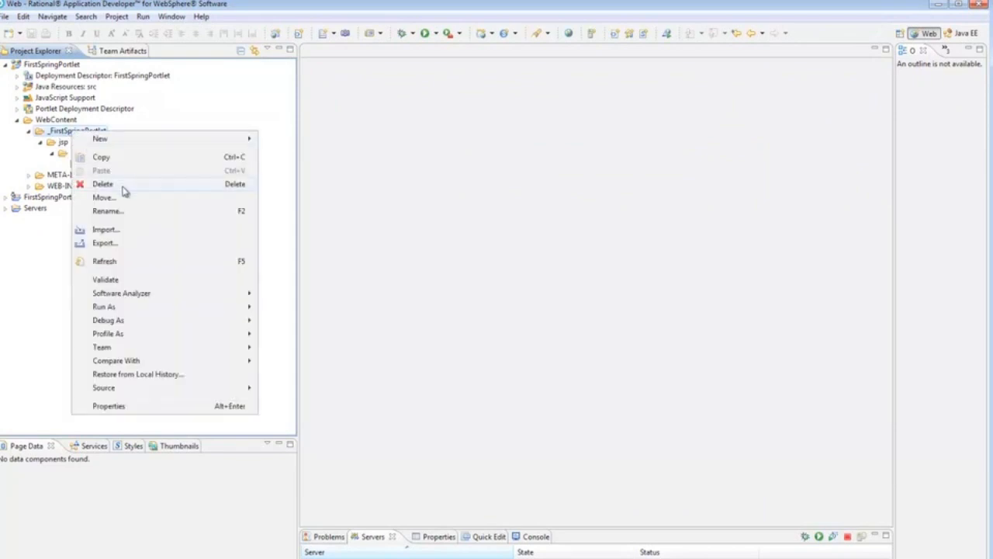
left_click(103, 183)
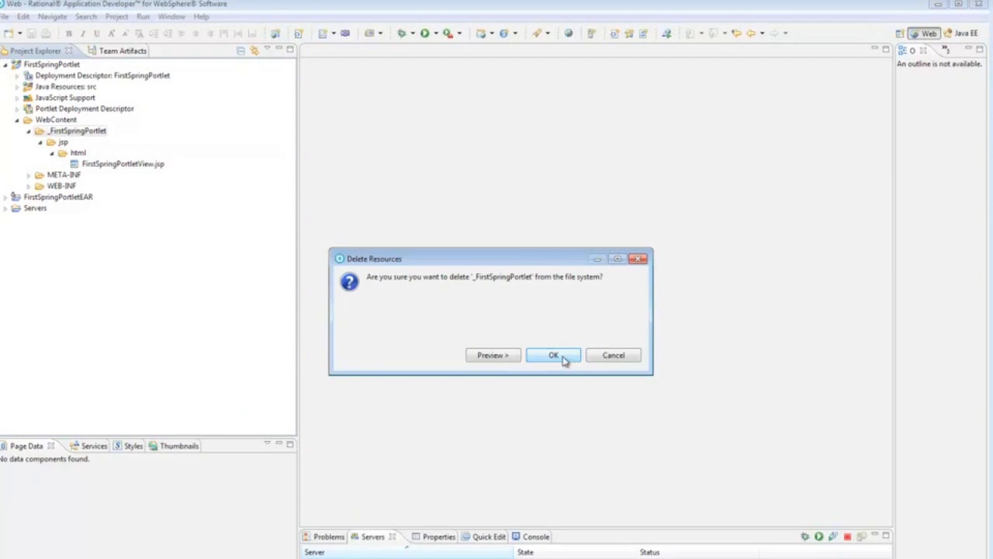
left_click(553, 354)
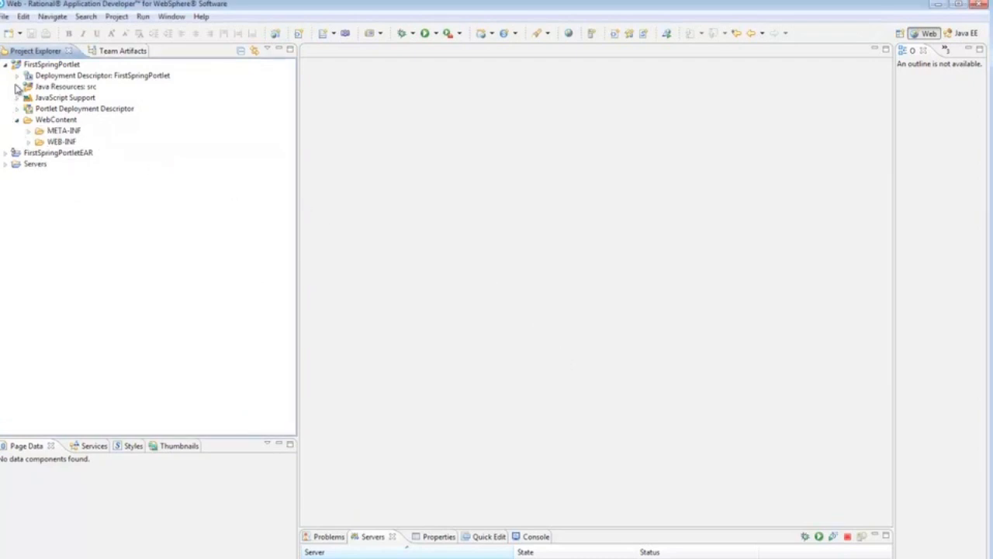
Delete the generated FirstSpringPortlet.java class from the source folder
left_click(19, 87)
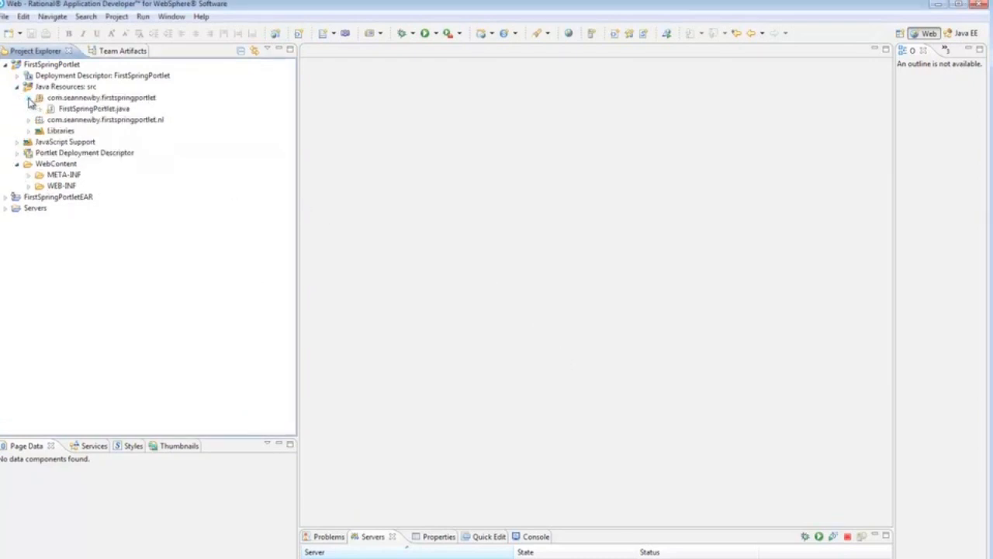
left_click(93, 108)
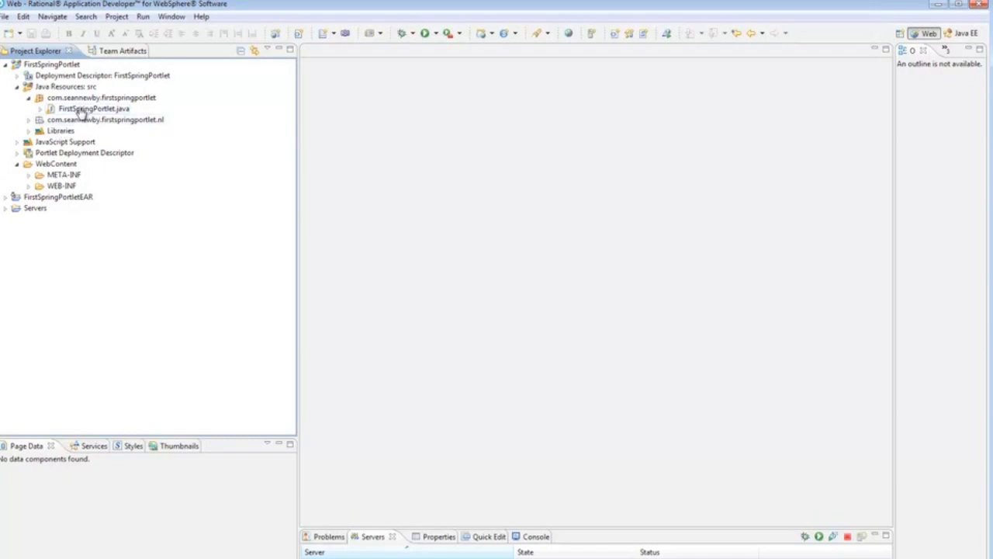
right_click(93, 108)
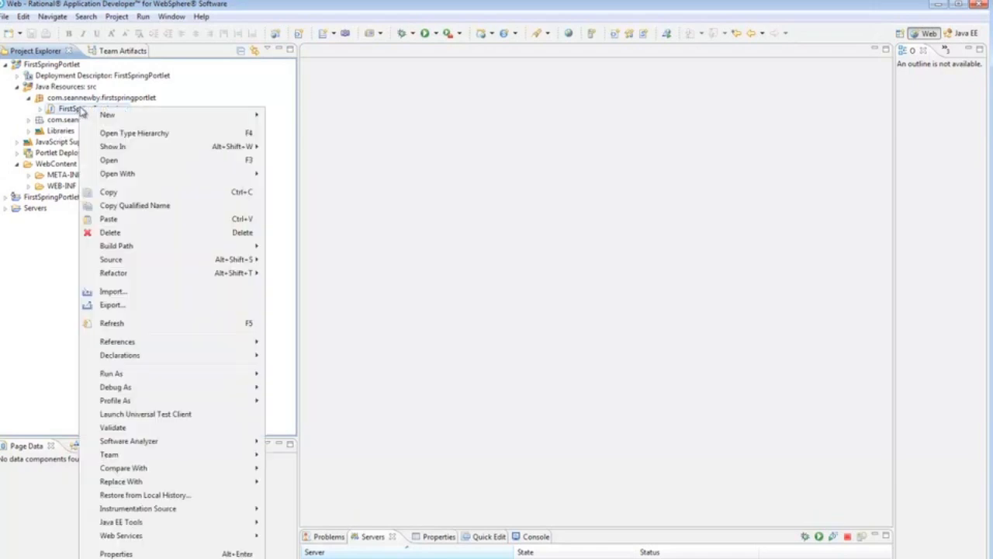
mouse_move(136, 233)
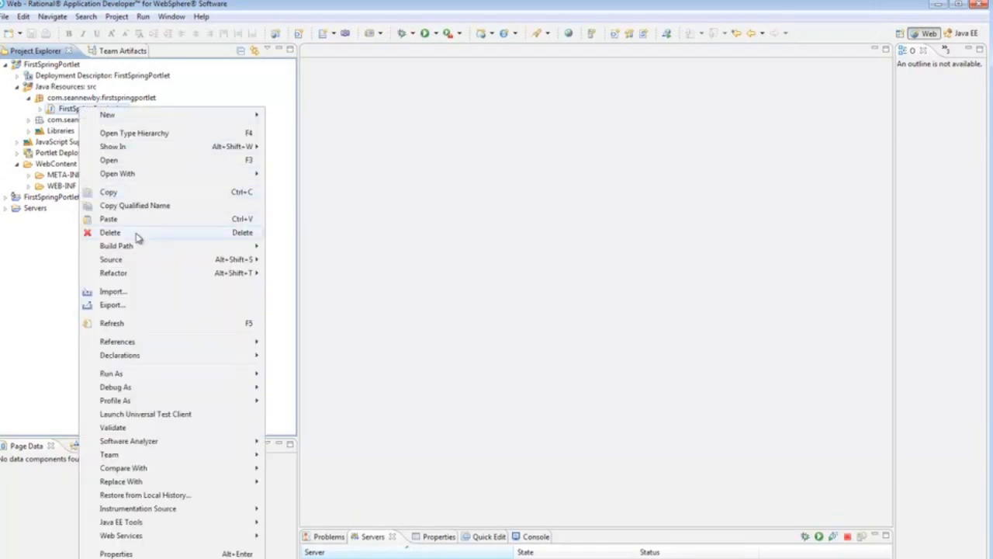
left_click(109, 233)
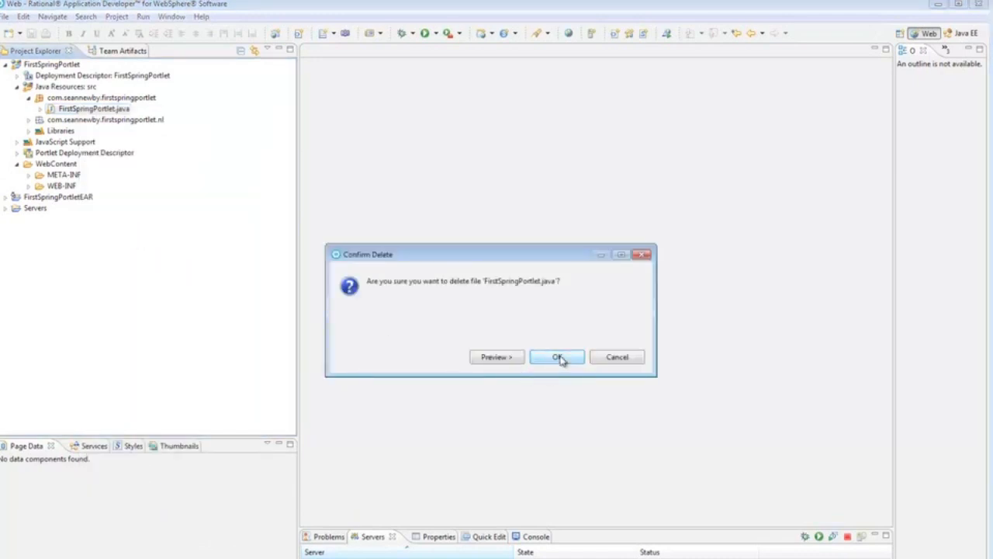
left_click(557, 355)
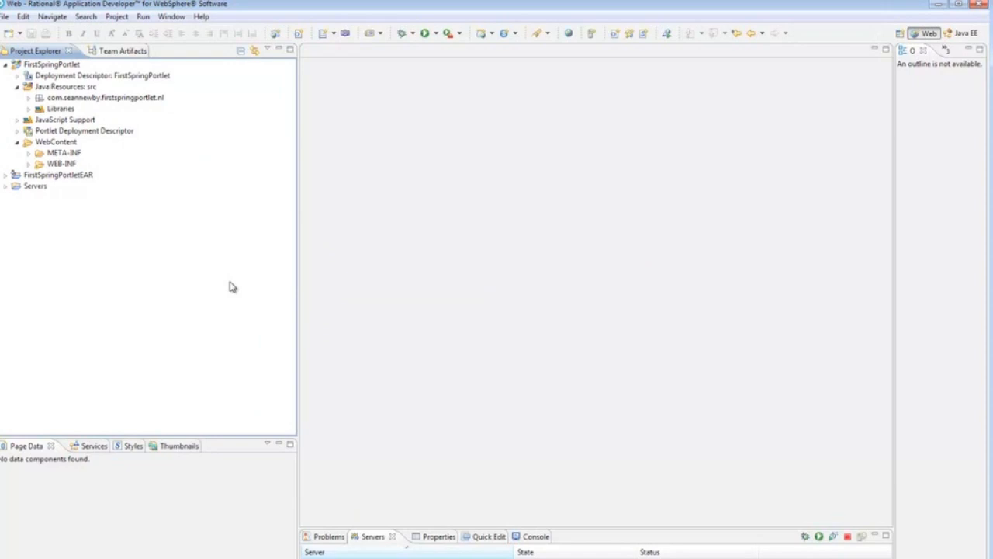
mouse_move(239, 283)
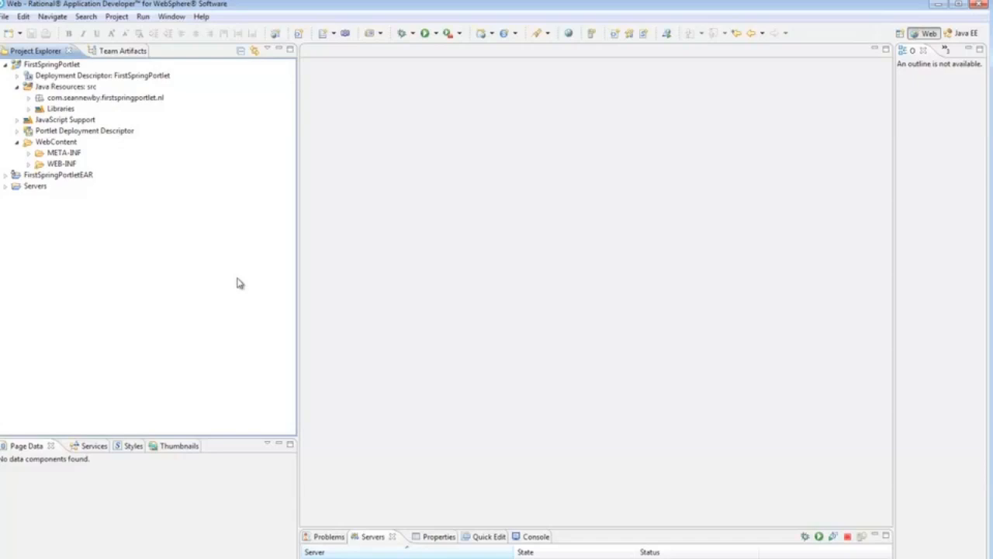
mouse_move(320, 287)
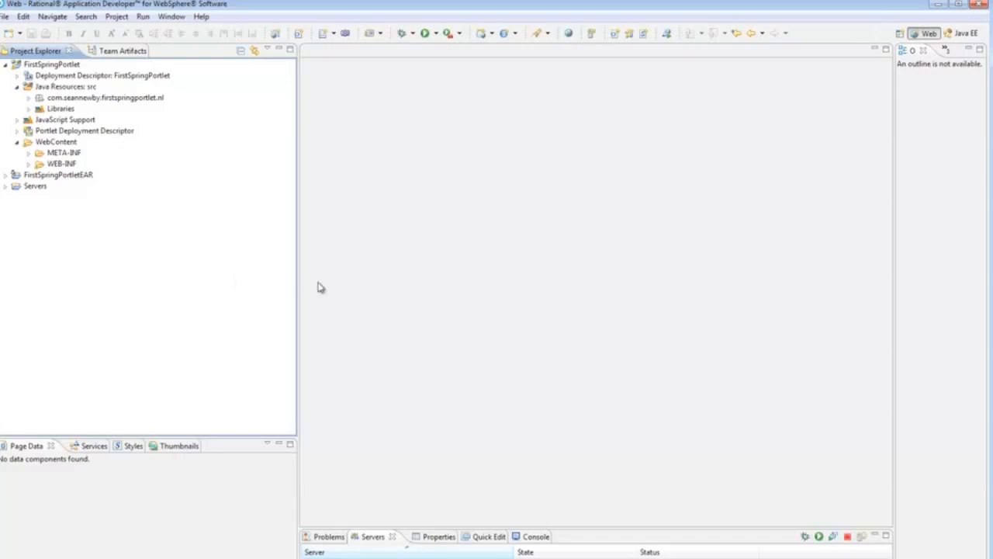
Expand WEB-INF to show its lib folder, portlet.xml and web.xml
left_click(28, 165)
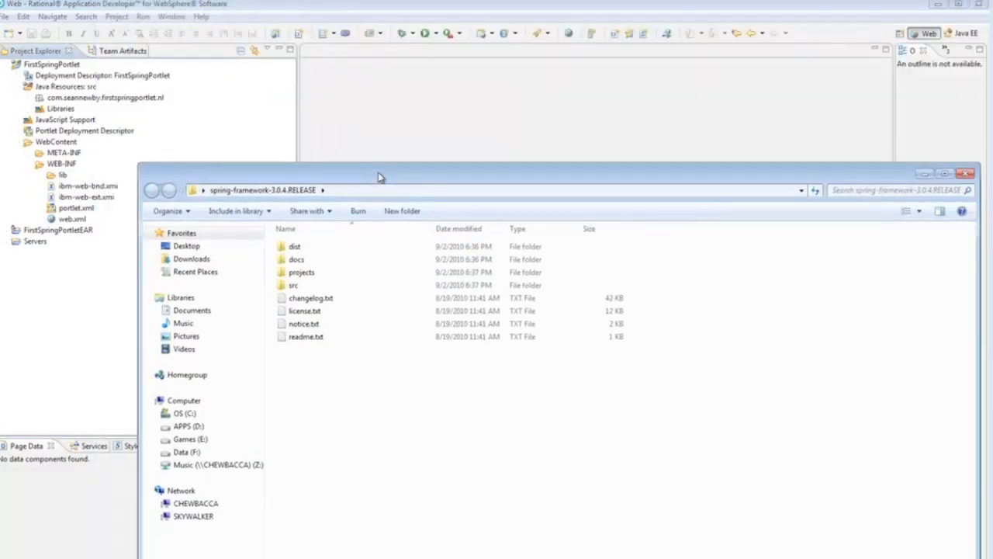
In the dist folder, select the asm, context, core, expression and web Spring JARs for copying
double_click(295, 245)
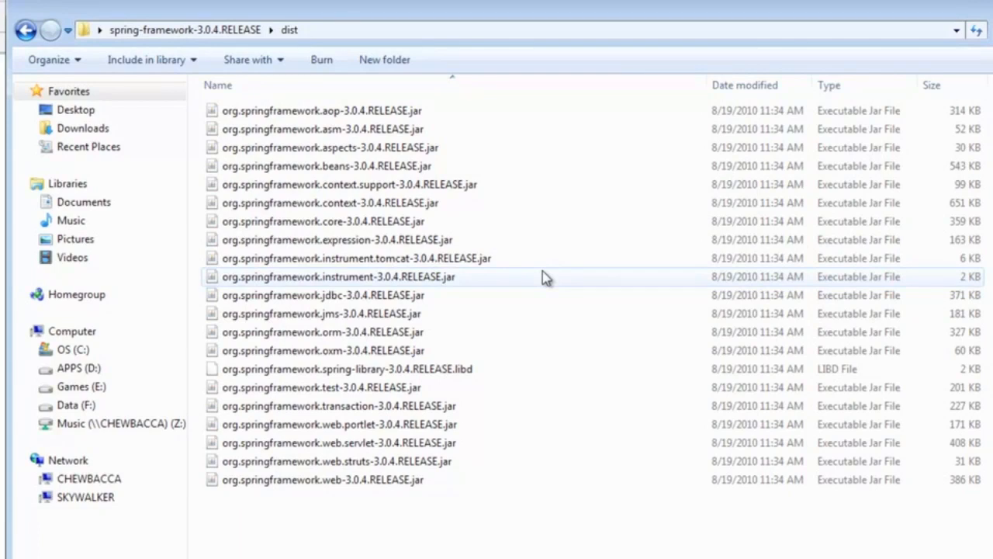
mouse_move(598, 360)
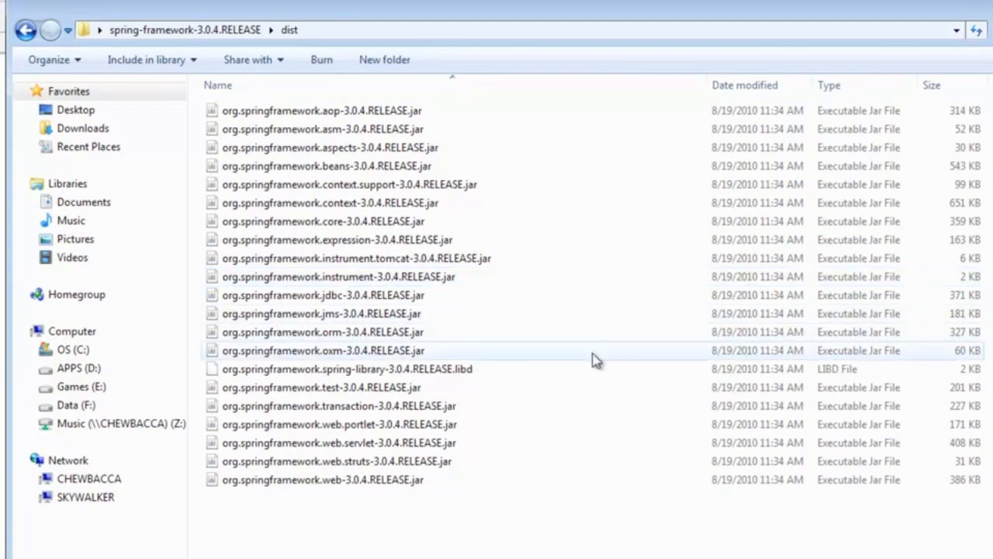
left_click(349, 313)
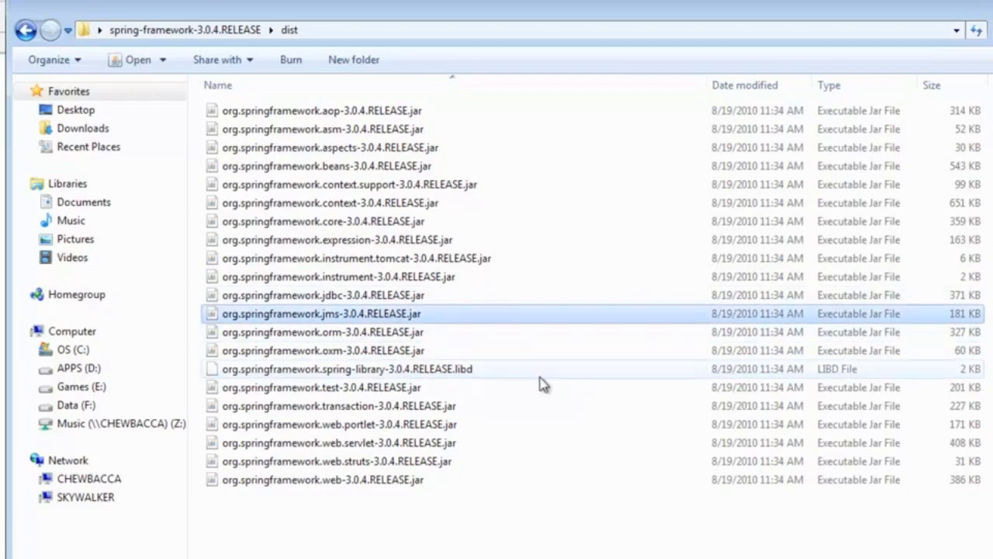
mouse_move(644, 494)
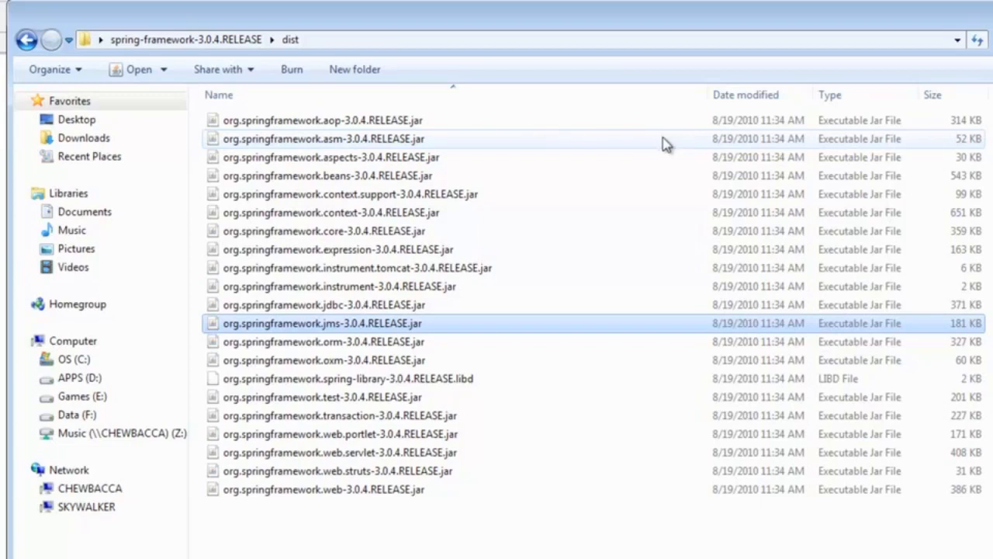
mouse_move(478, 194)
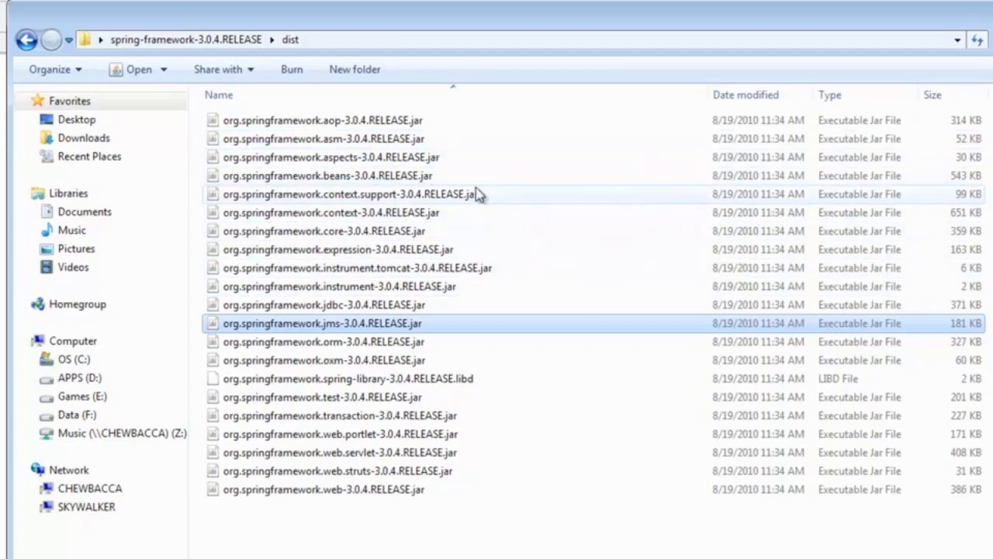
left_click(323, 139)
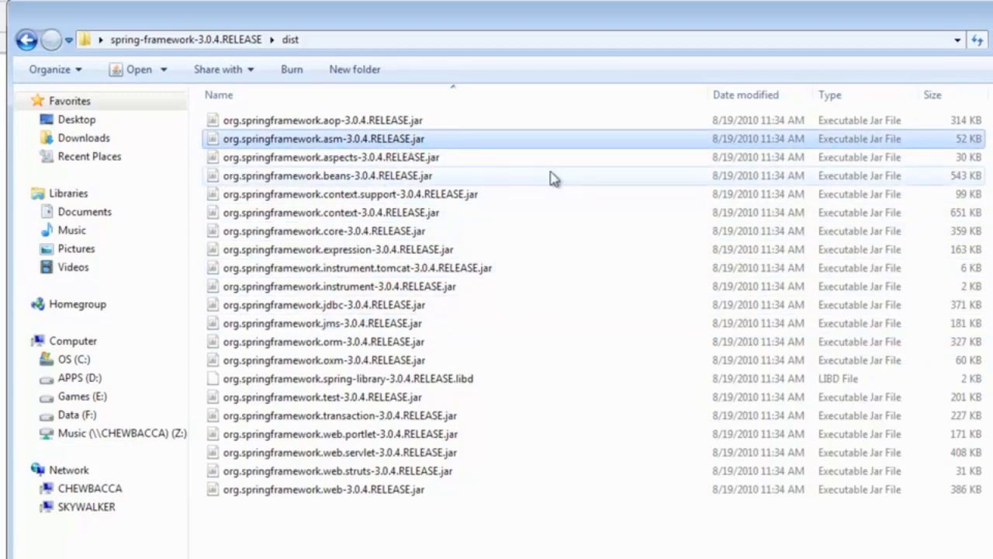
mouse_move(443, 212)
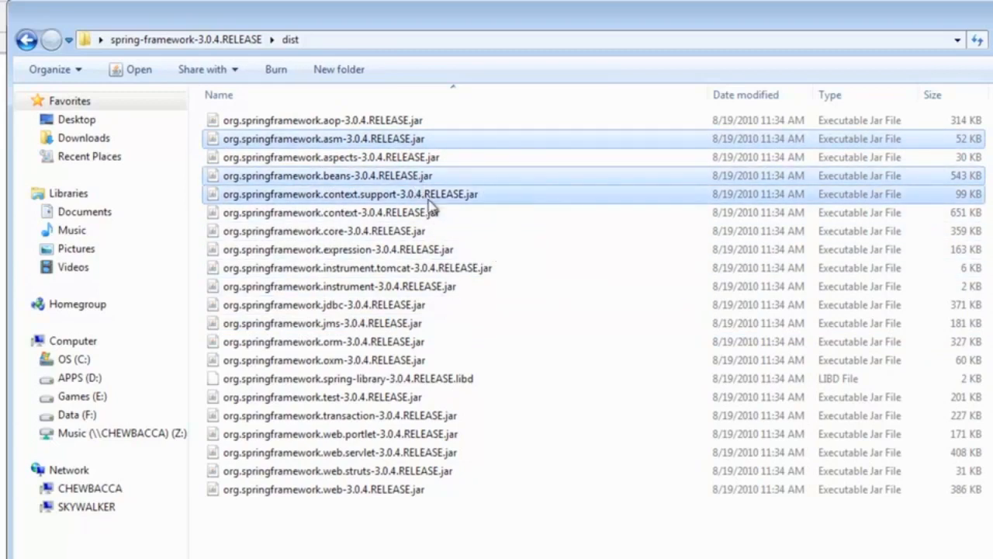
left_click(329, 211)
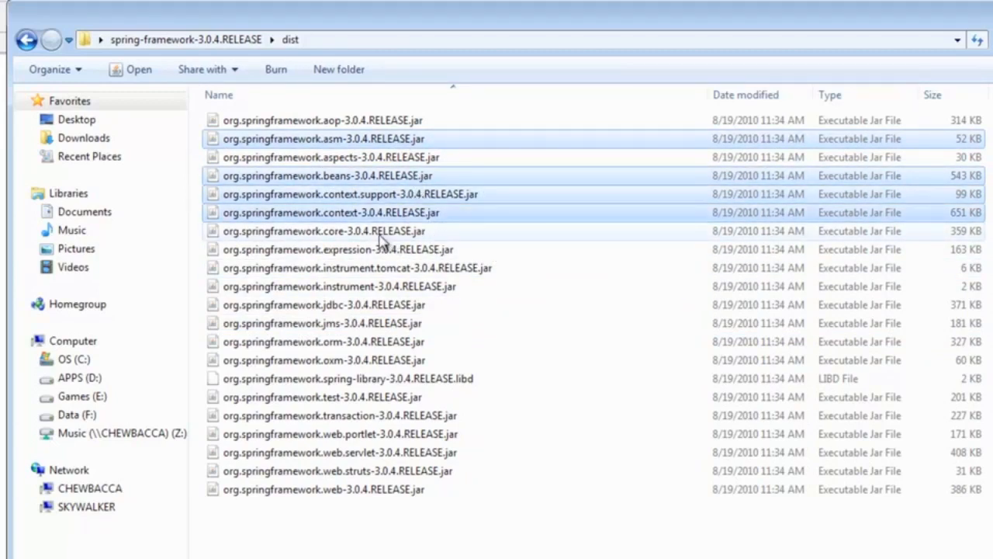
left_click(349, 229)
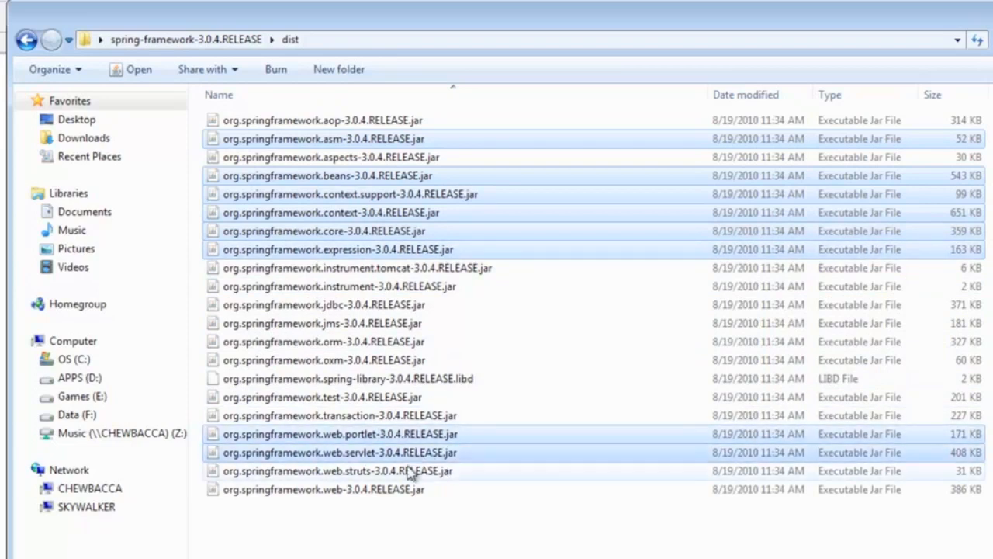
left_click(322, 489)
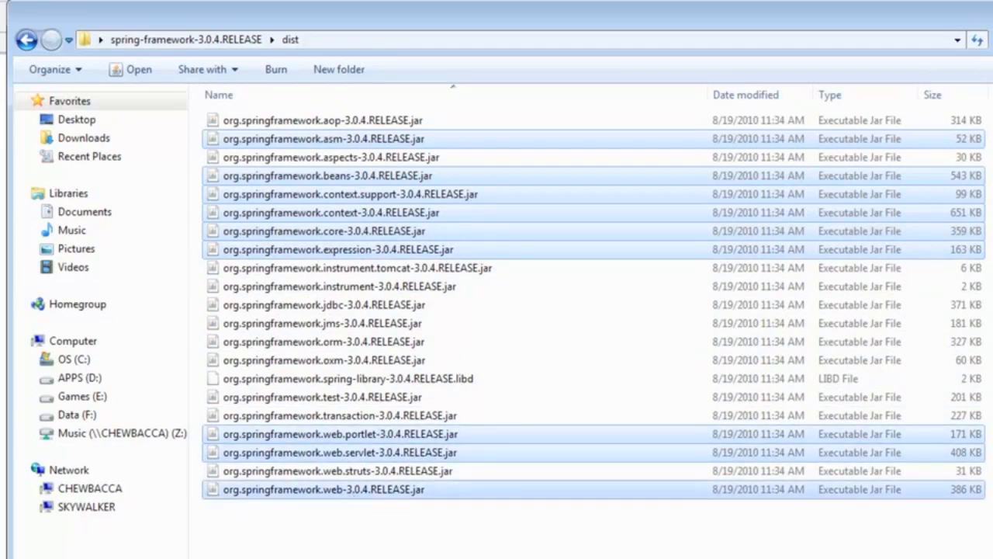
mouse_move(264, 556)
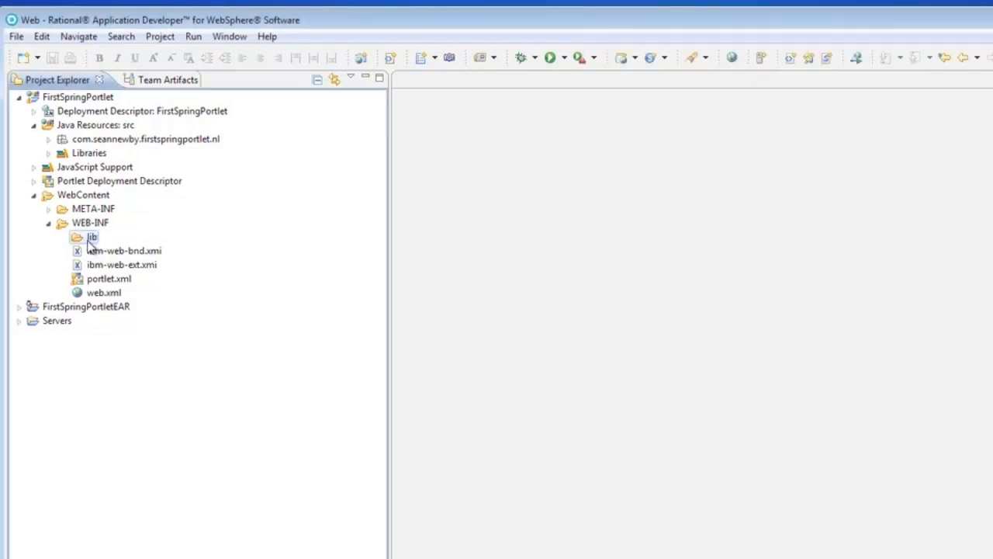
Paste the Spring JARs into the WEB-INF lib folder of FirstSpringPortlet
left_click(93, 236)
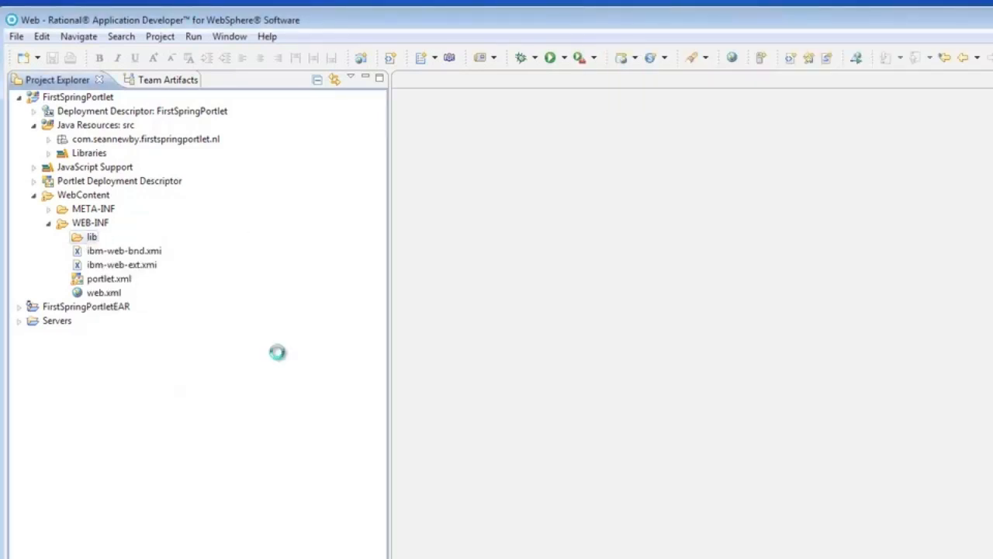
left_click(93, 236)
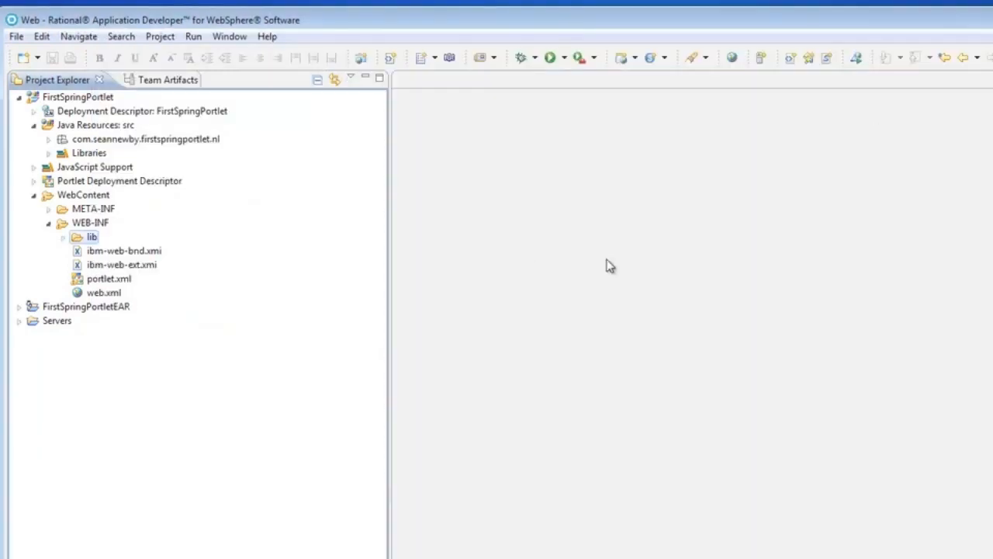
mouse_move(540, 369)
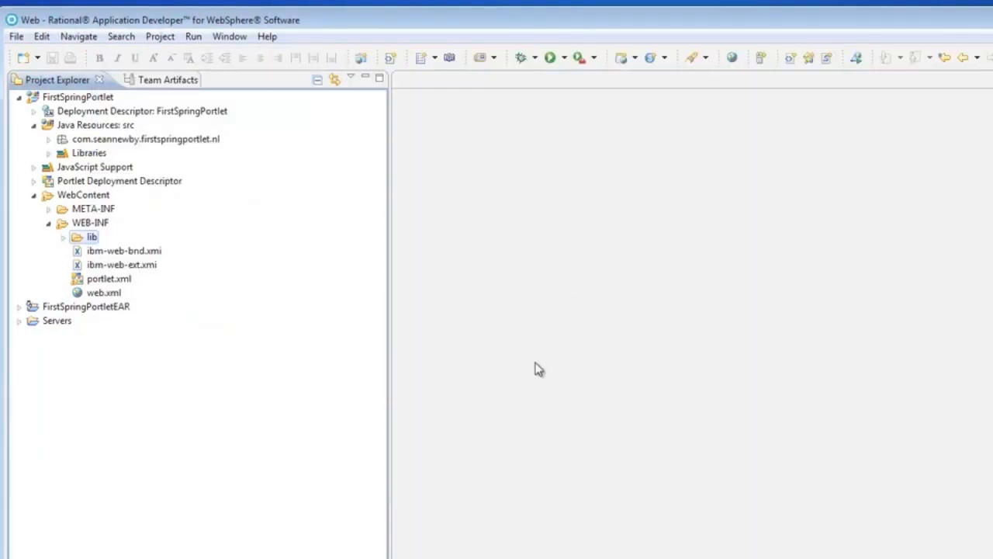
mouse_move(490, 364)
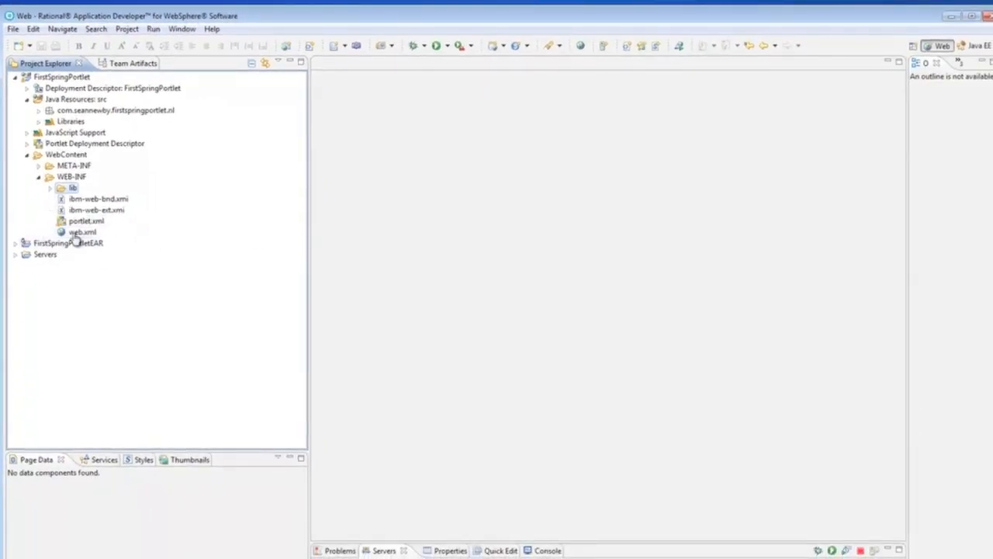
Show web.xml in its Source view with the editor maximized
double_click(82, 232)
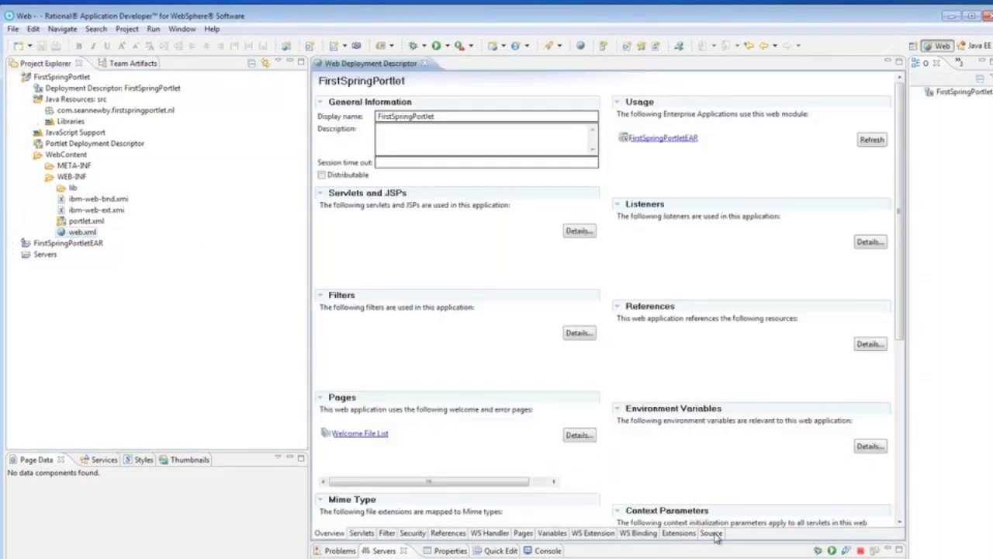
left_click(711, 534)
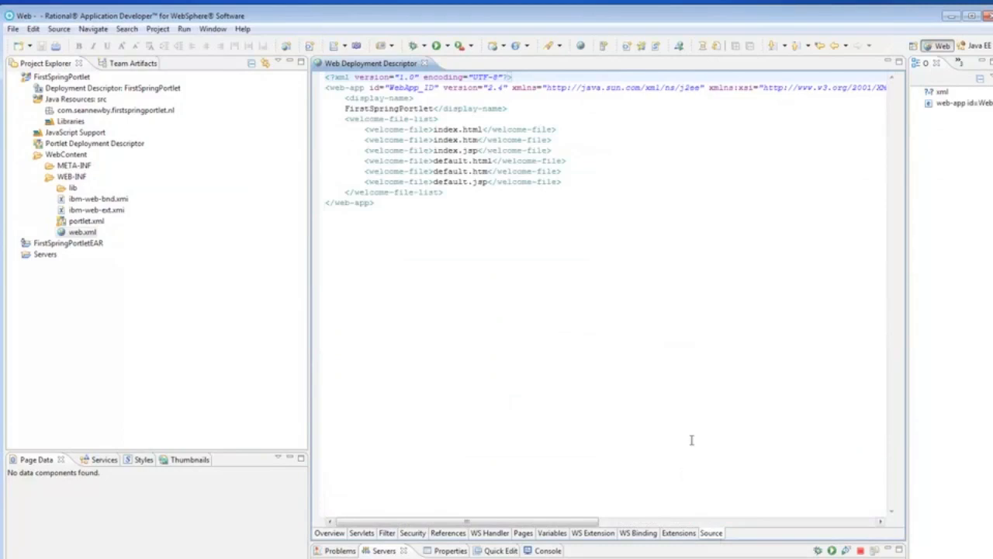
double_click(369, 62)
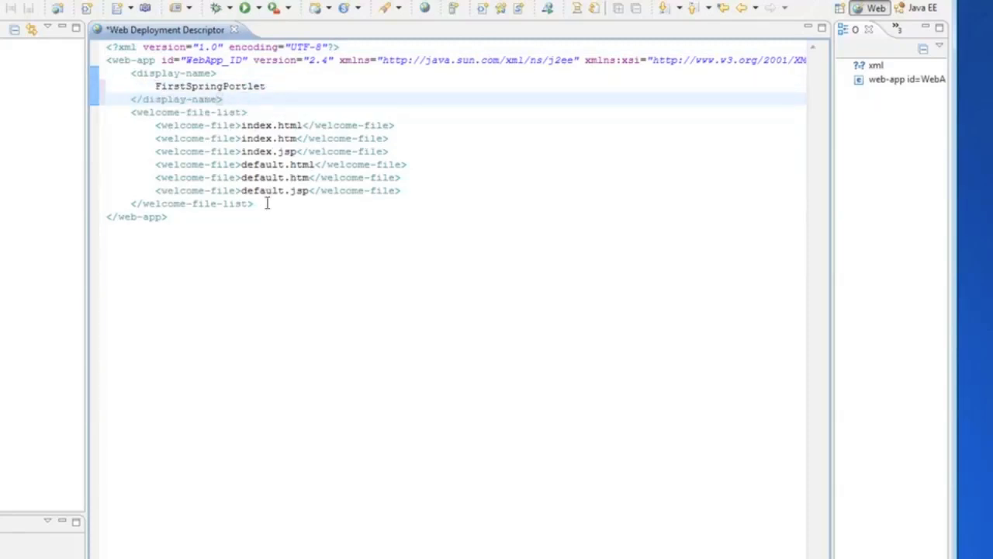
Declare contextConfigLocation for applicationContext.xml, ContextLoaderListener, and ViewRendererServlet mapped to /WEB-INF/servlet/view
key("ctrl+s")
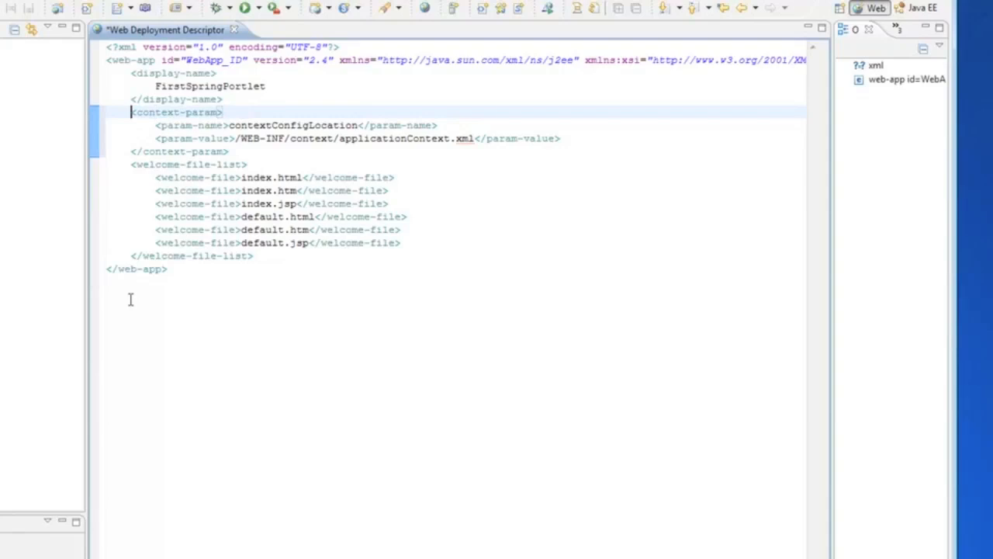
key("ctrl+s")
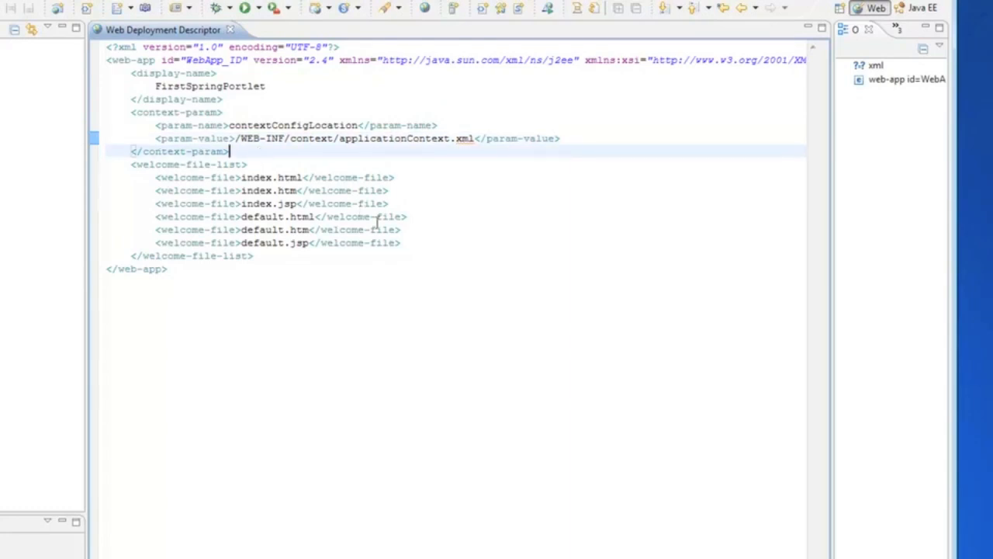
key("enter")
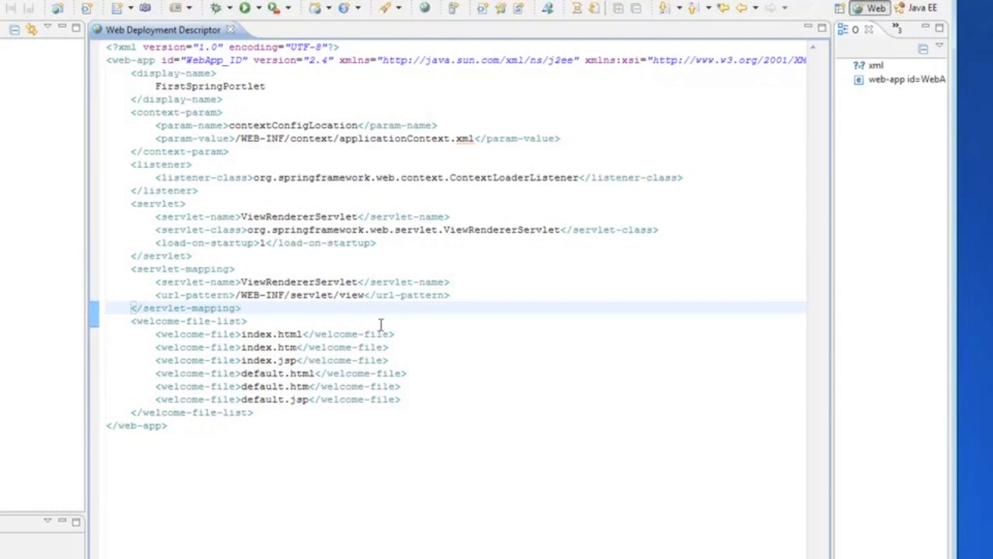
mouse_move(337, 273)
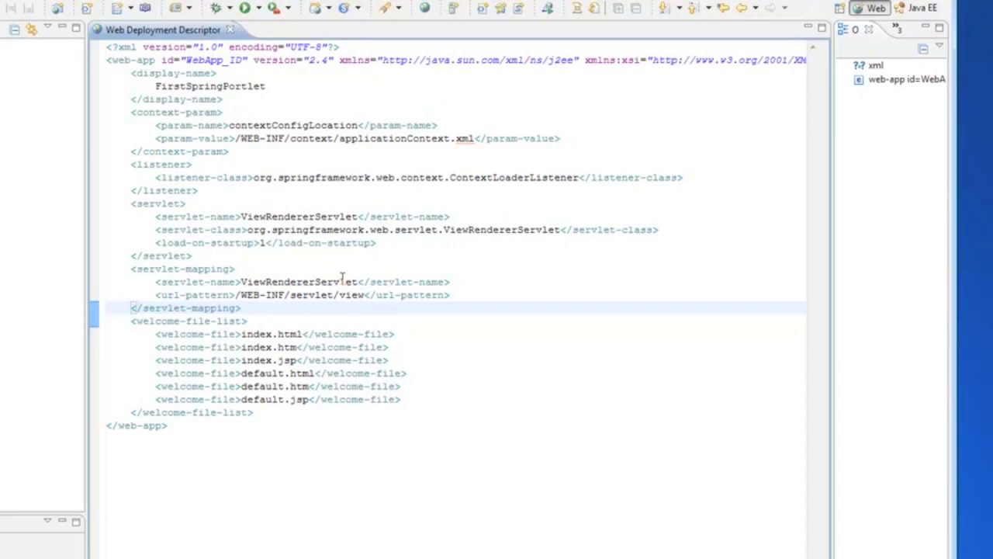
left_click(242, 307)
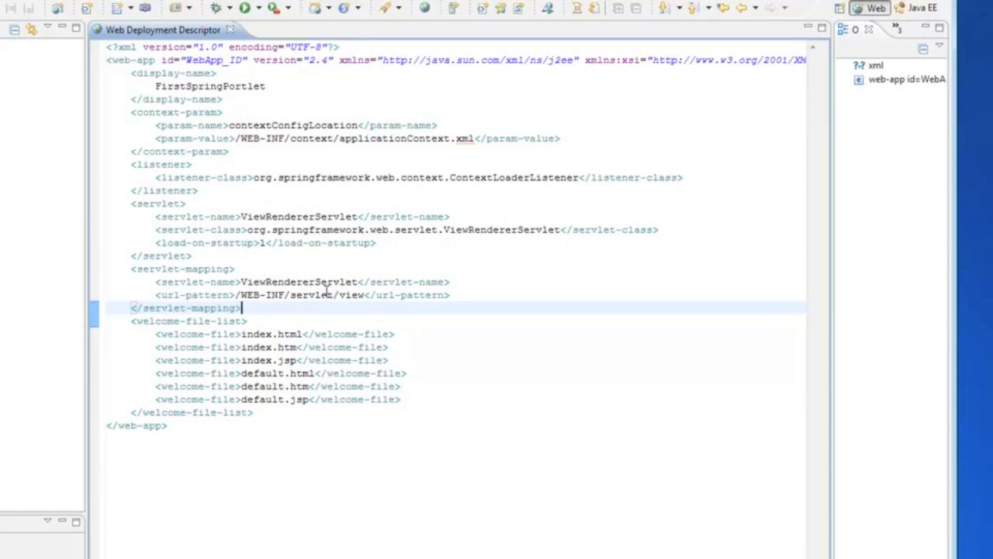
mouse_move(349, 270)
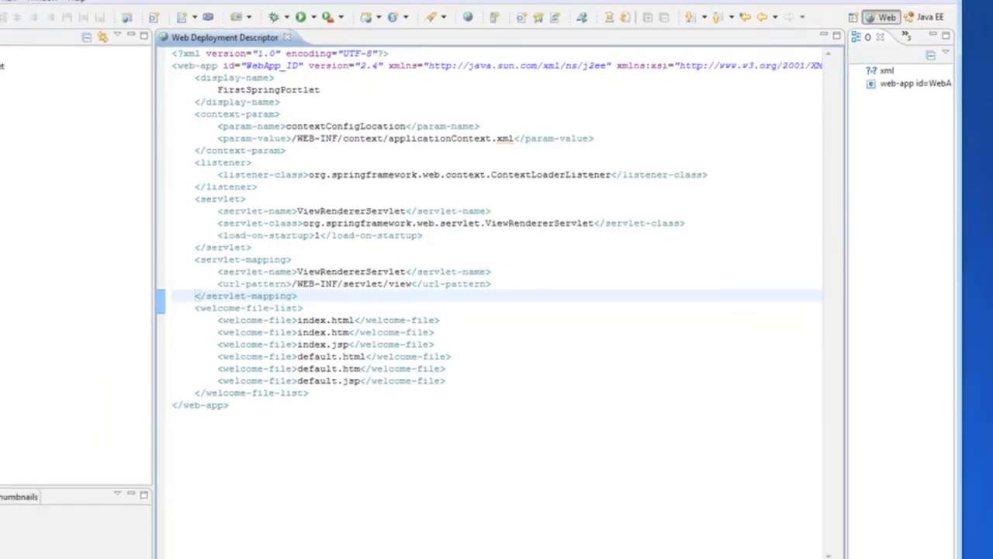
Set FirstSpringPortlet's portlet-class to org.springframework.web.portlet.DispatcherPortlet in portlet.xml source
double_click(81, 206)
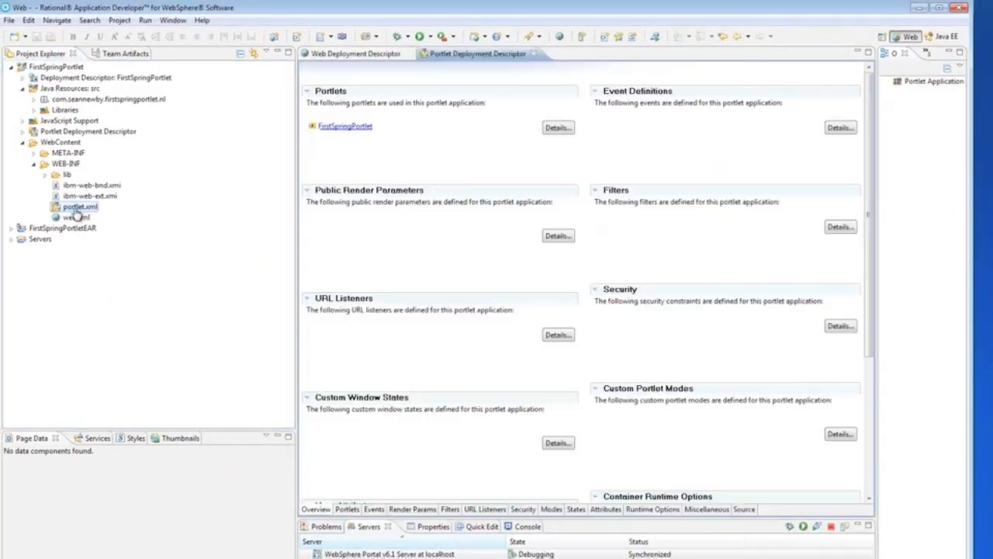
left_click(744, 509)
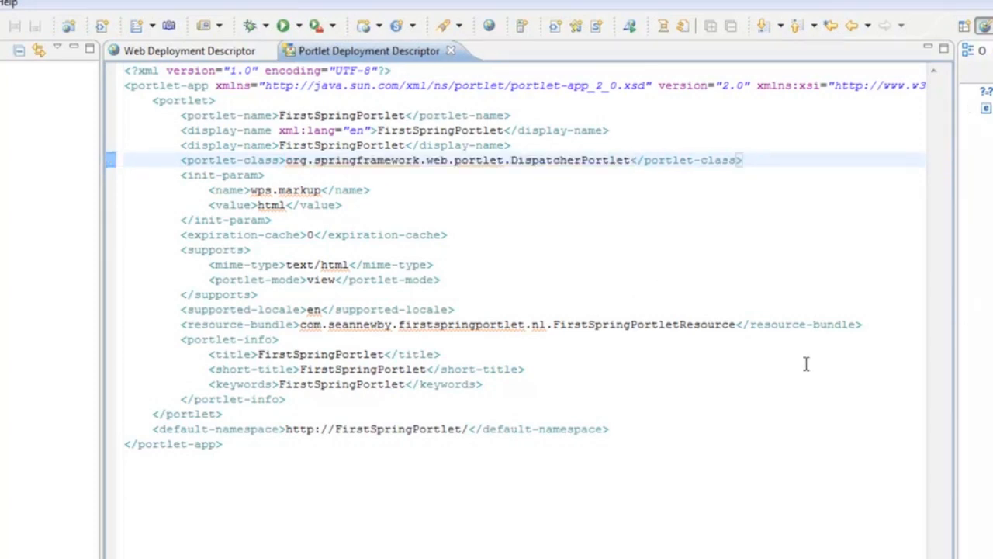
mouse_move(790, 371)
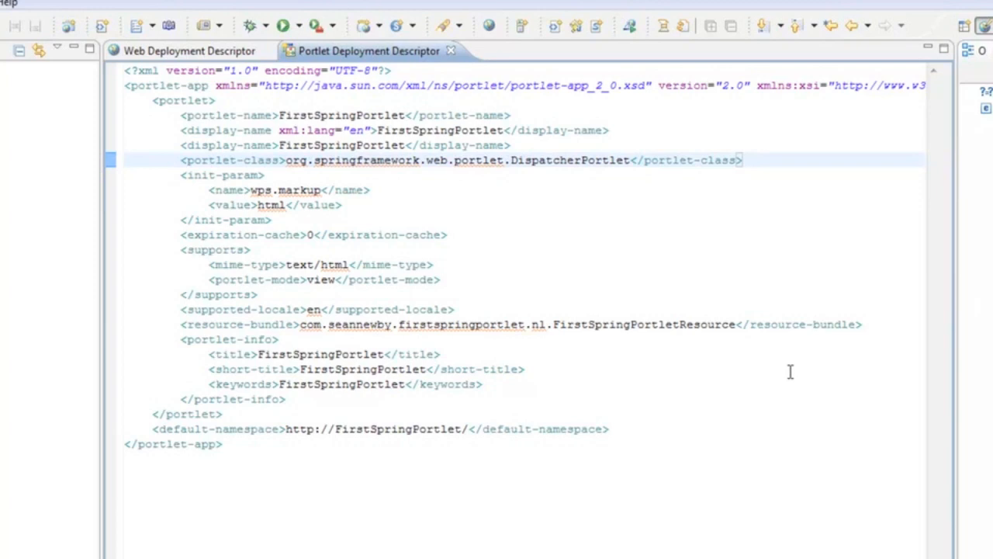